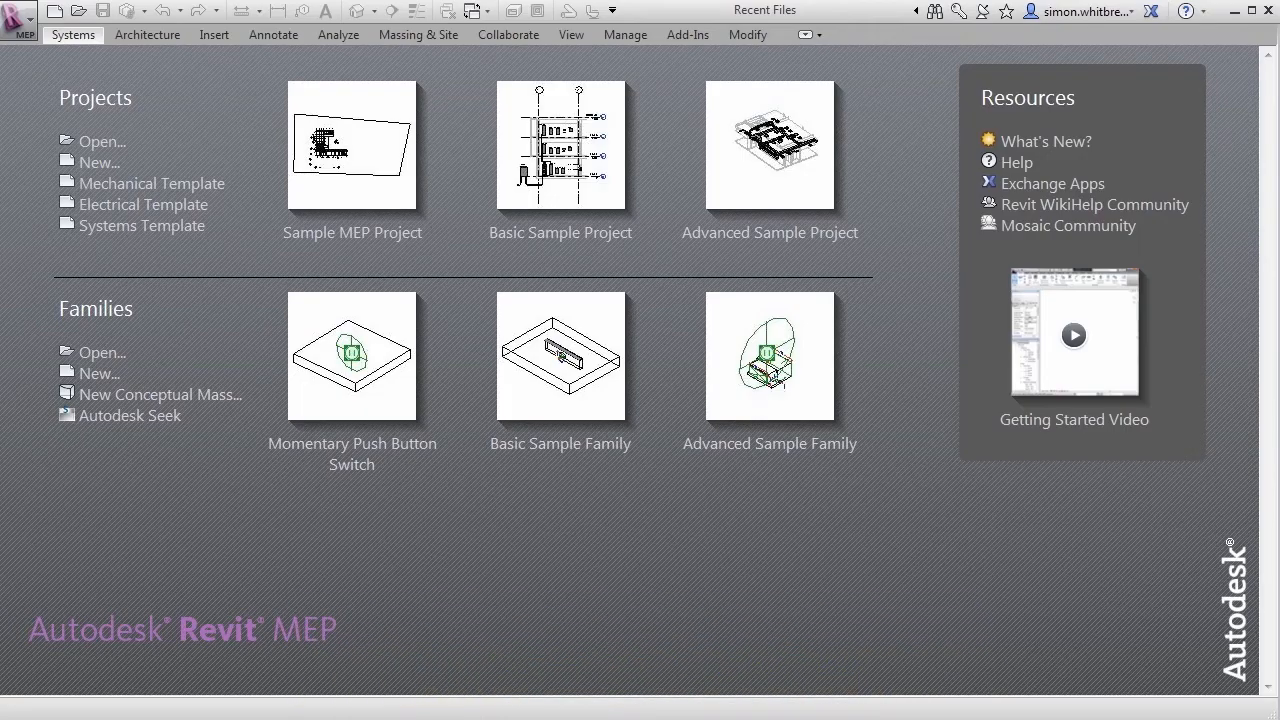
mouse_move(102, 141)
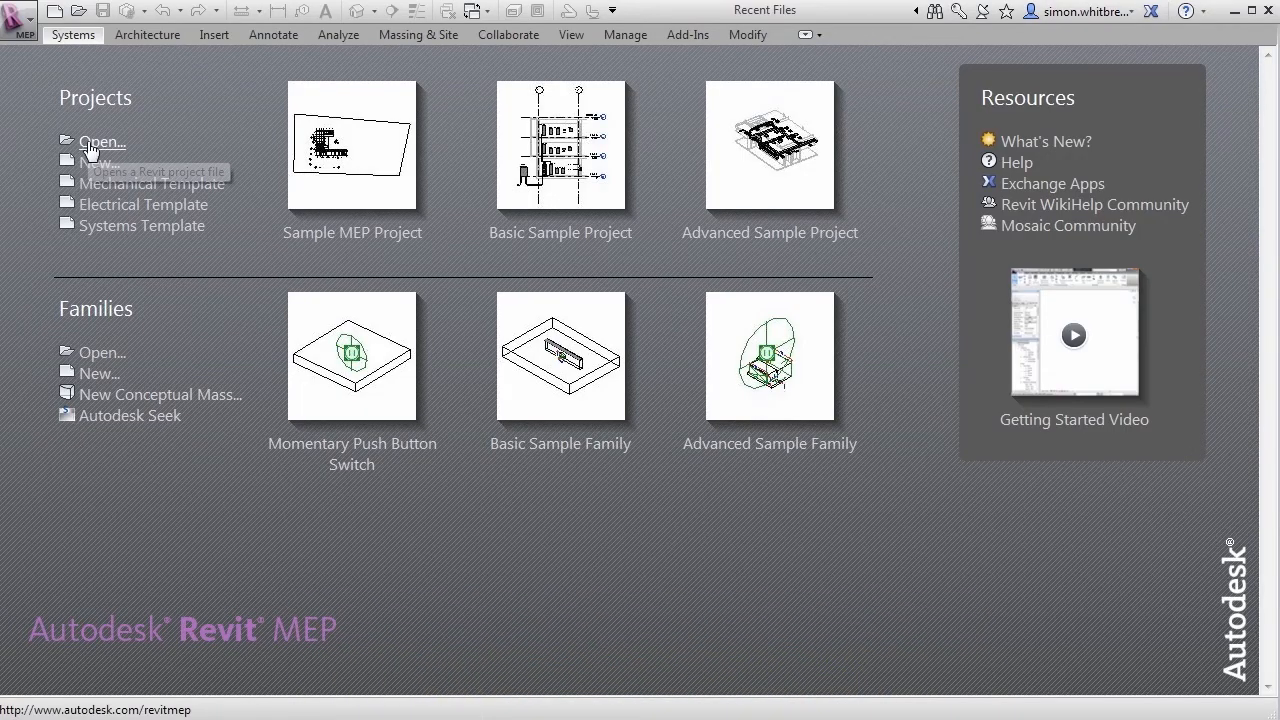
Step: Open the Sample MEP Project.rvt file from the Recent Files page
click(102, 141)
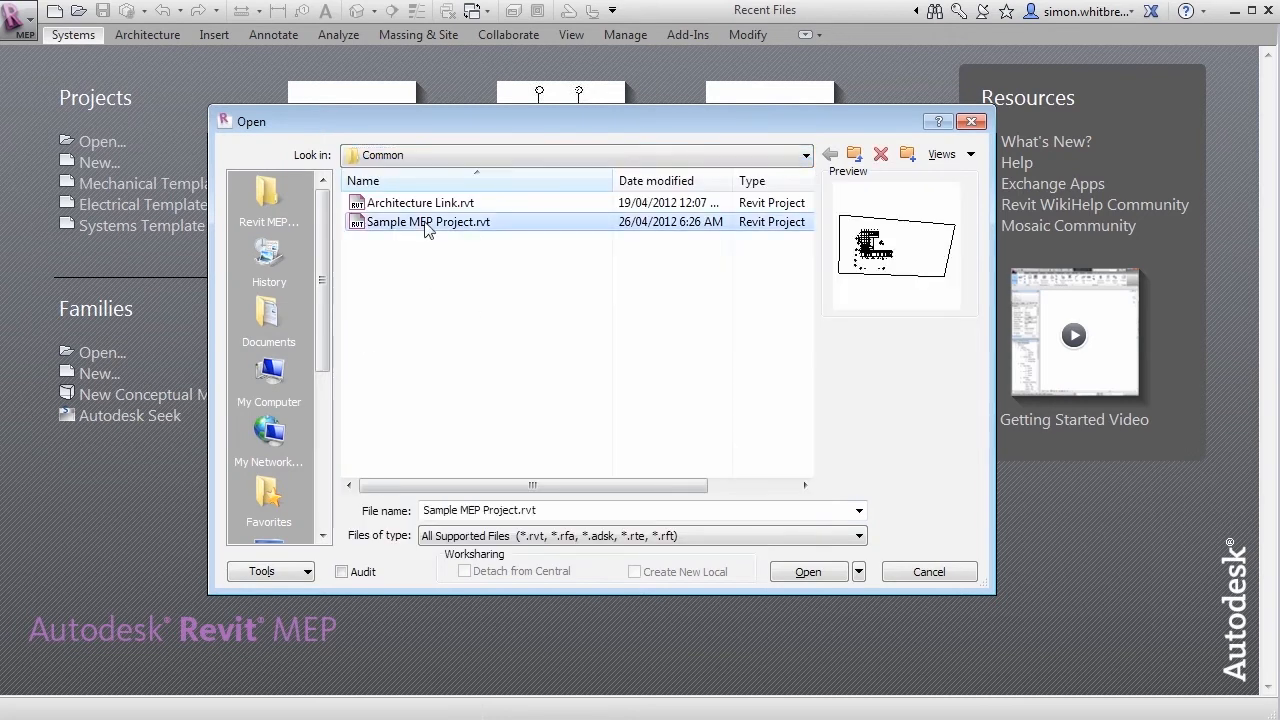
click(808, 571)
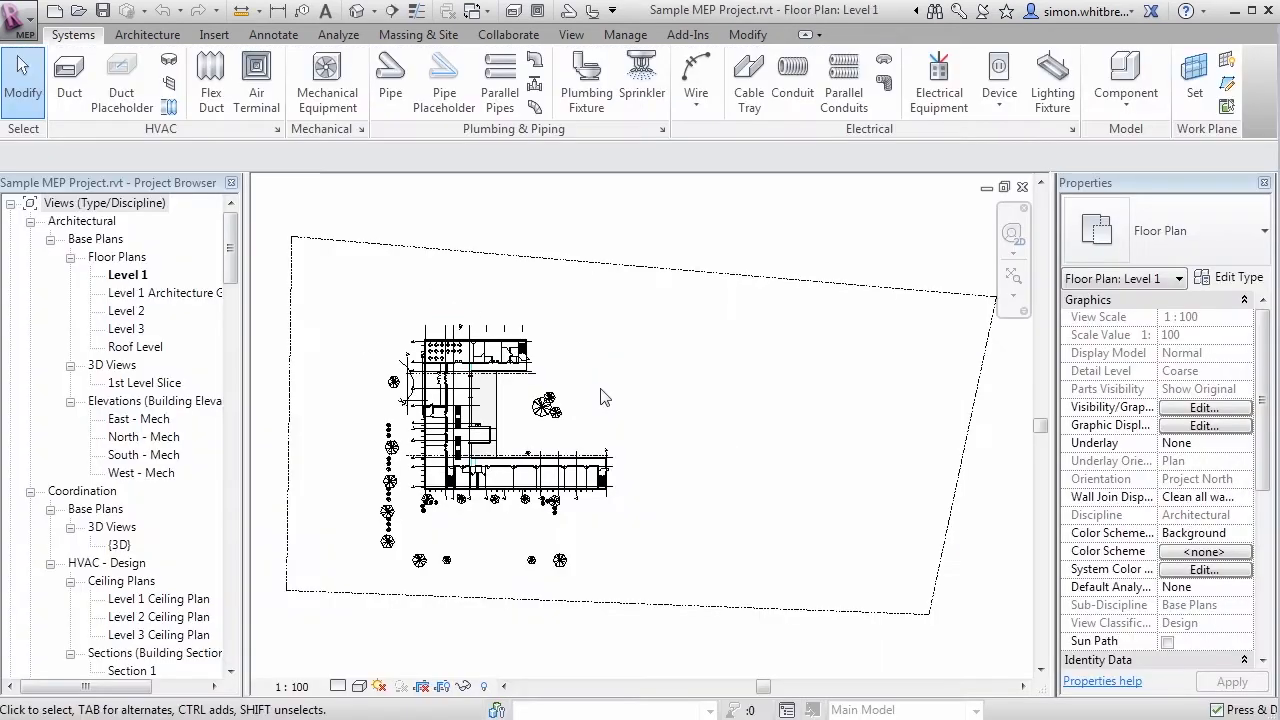
mouse_move(367, 335)
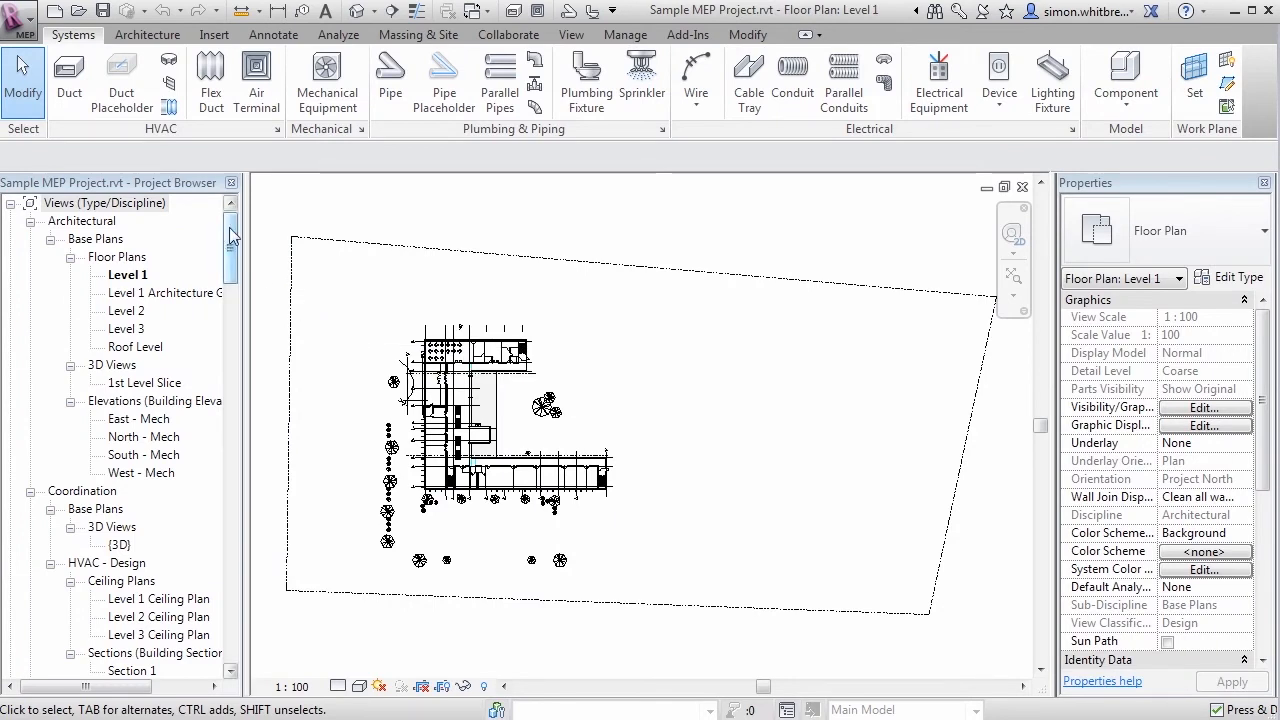
Step: Open the Level 2 HVAC Plan under HVAC - Design floor plans in the Project Browser
scroll(down, 3)
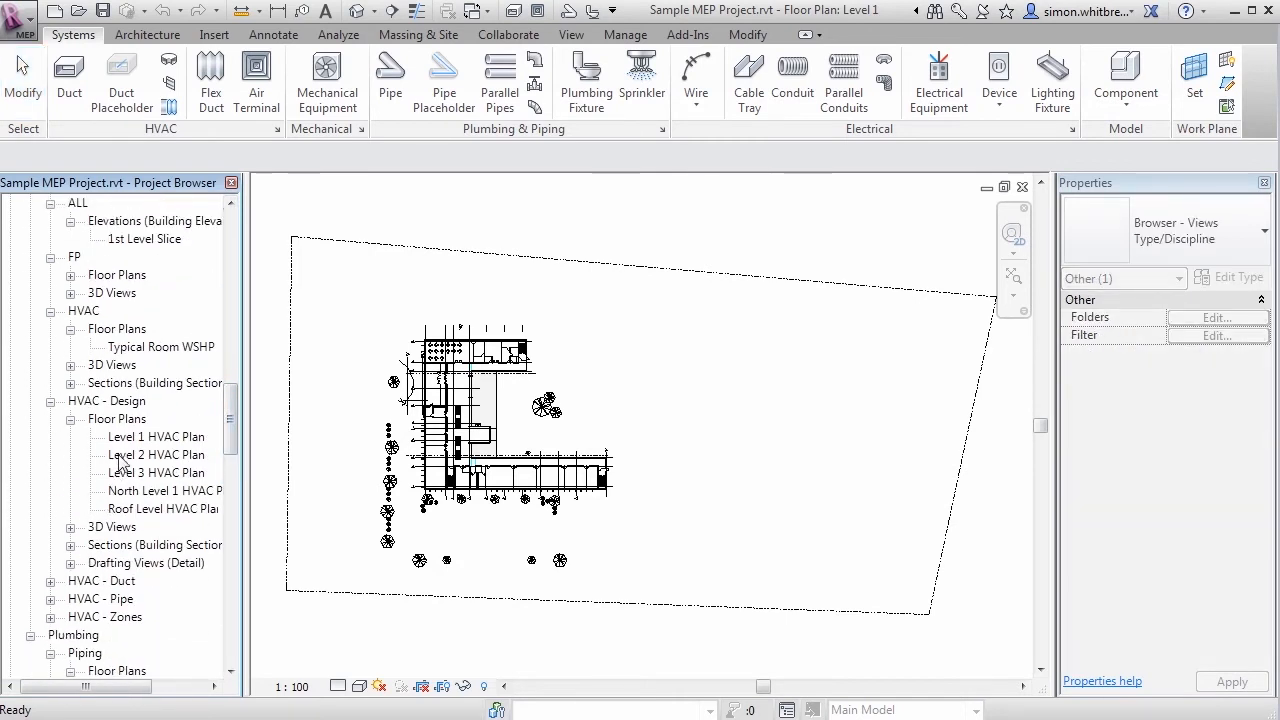
click(155, 454)
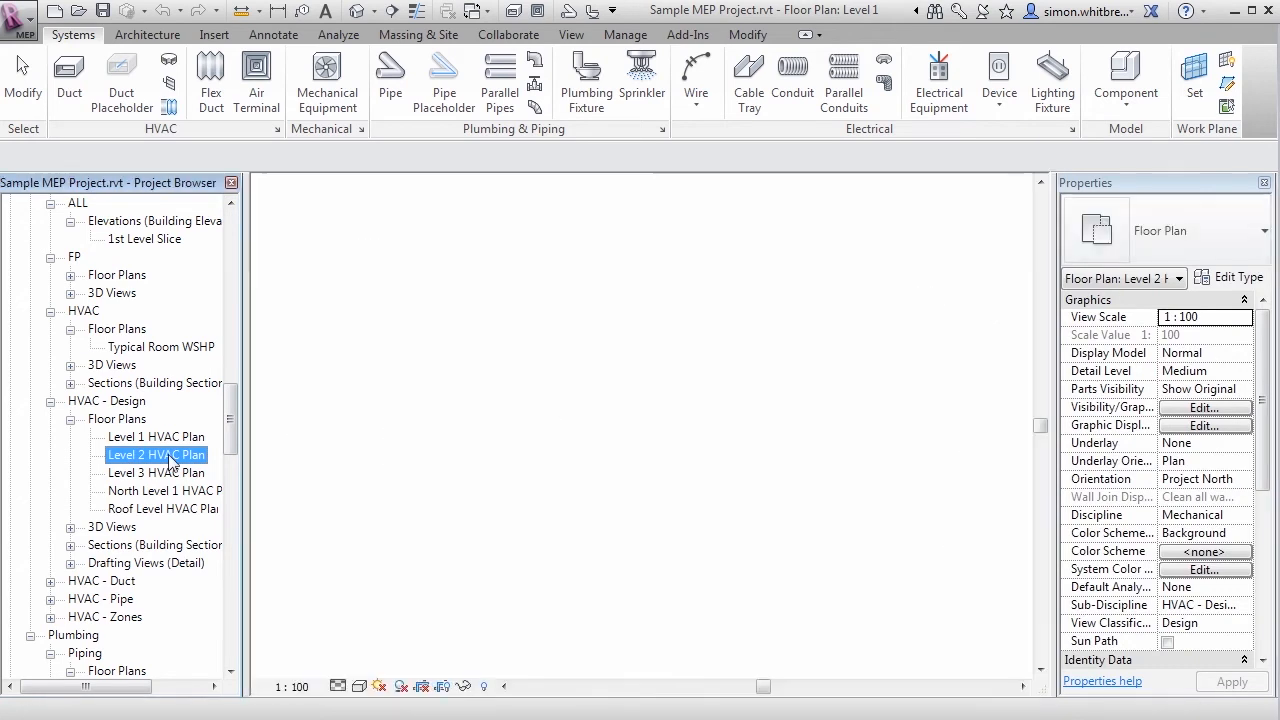
double_click(157, 455)
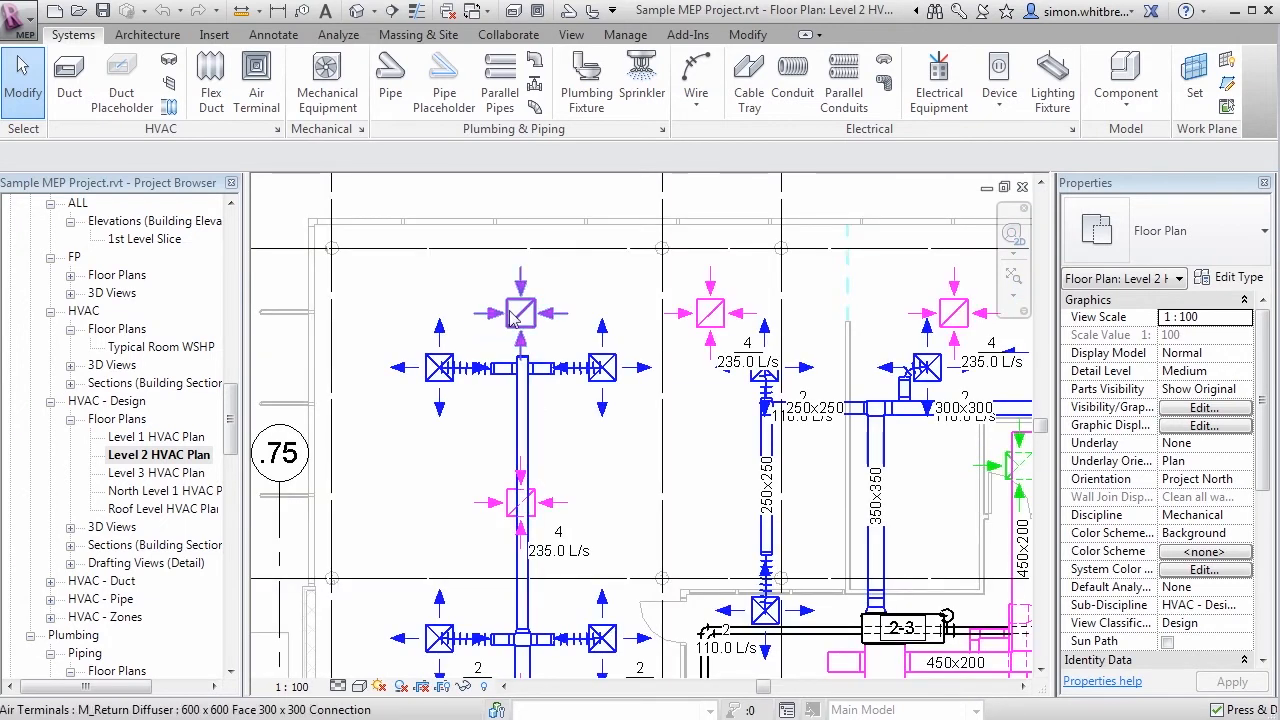
Step: Select the return diffuser above the left supply duct branch
click(519, 313)
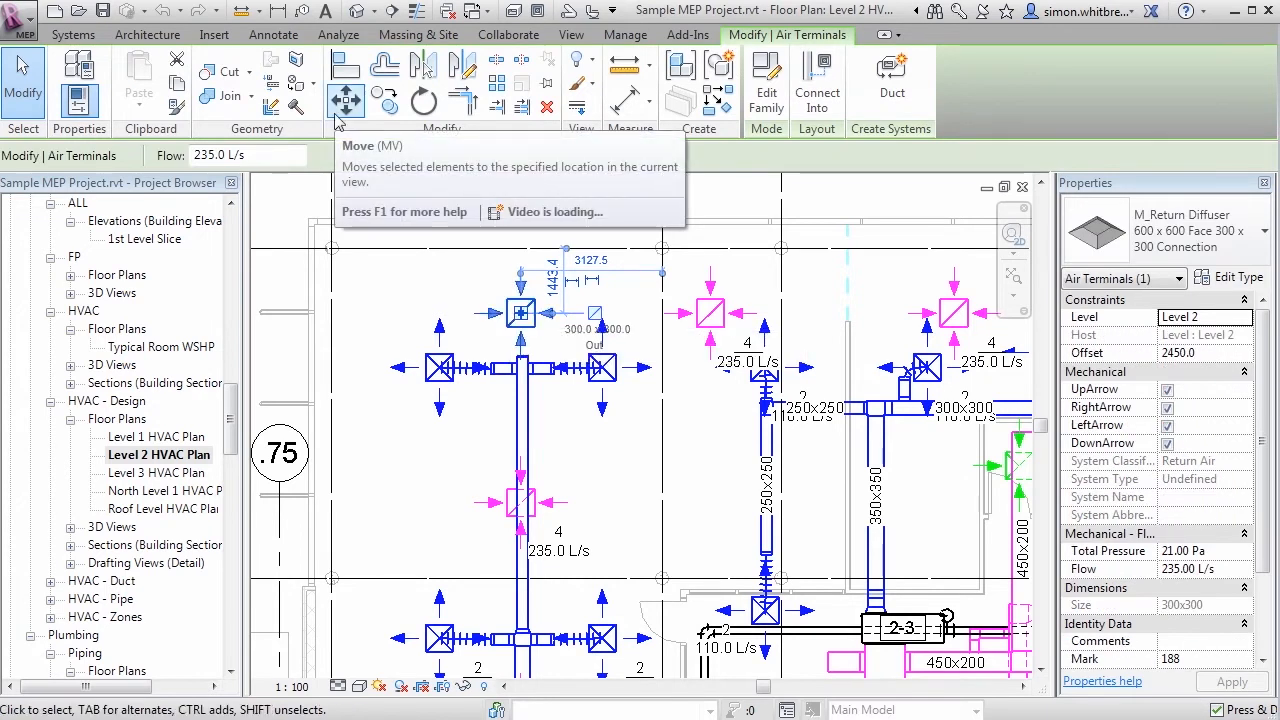
mouse_move(346, 98)
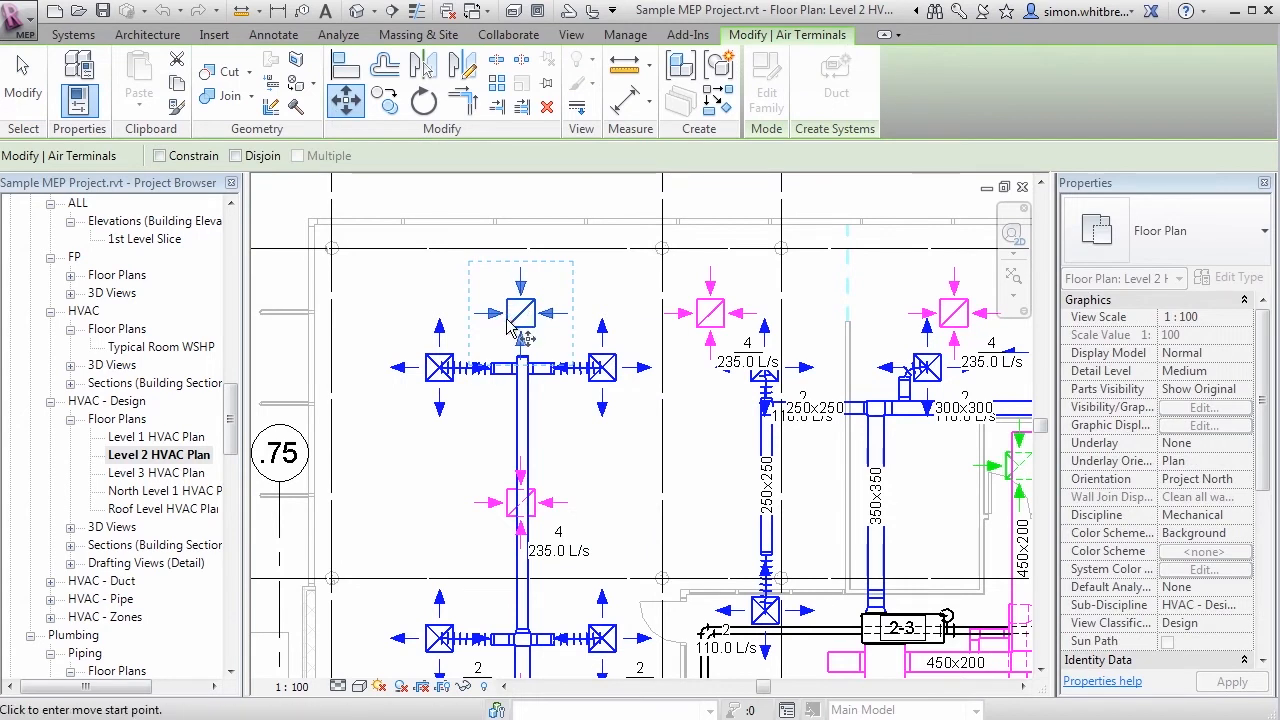
mouse_move(510, 322)
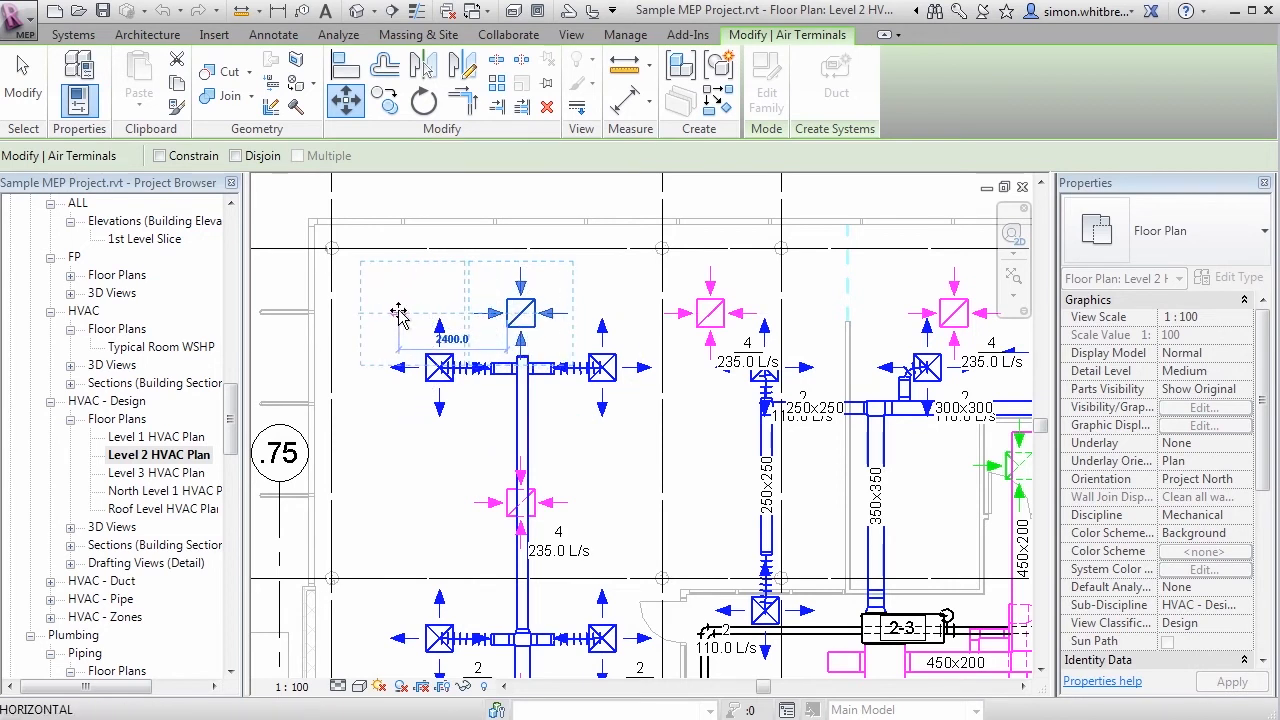
mouse_move(398, 313)
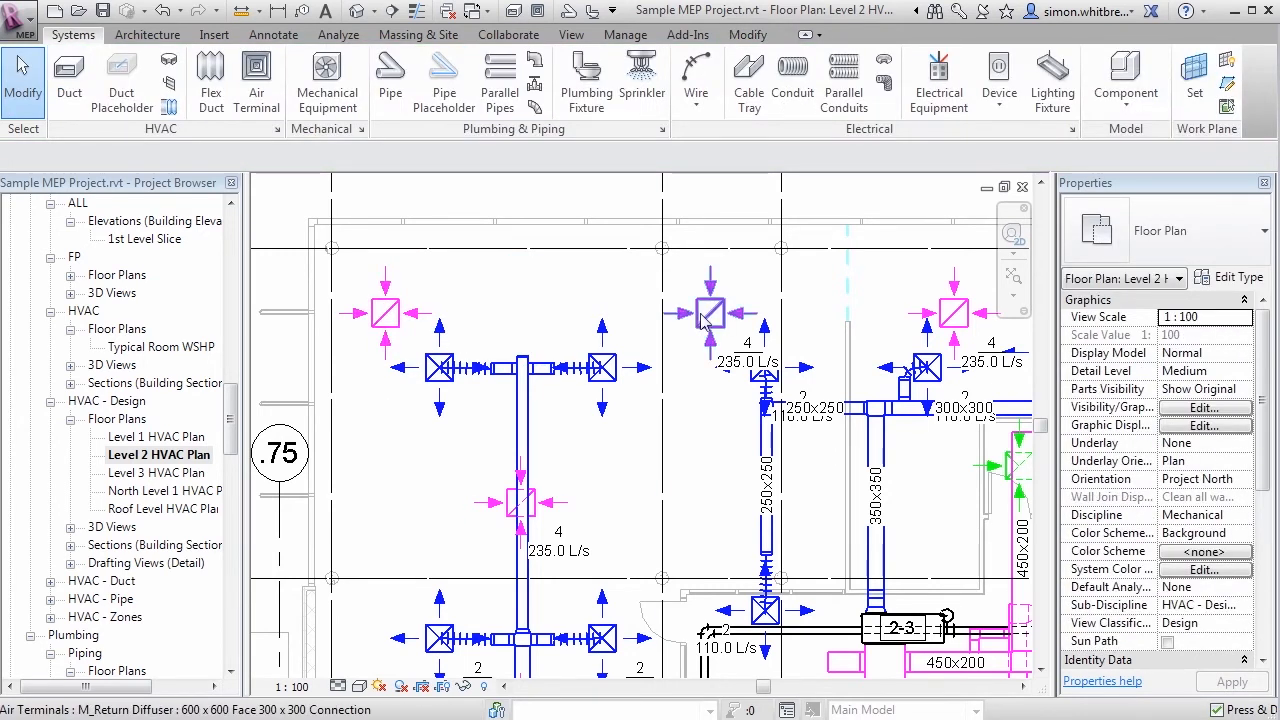
Step: Drag the second return diffuser up-left and set its grid spacing to 1200 mm
click(710, 313)
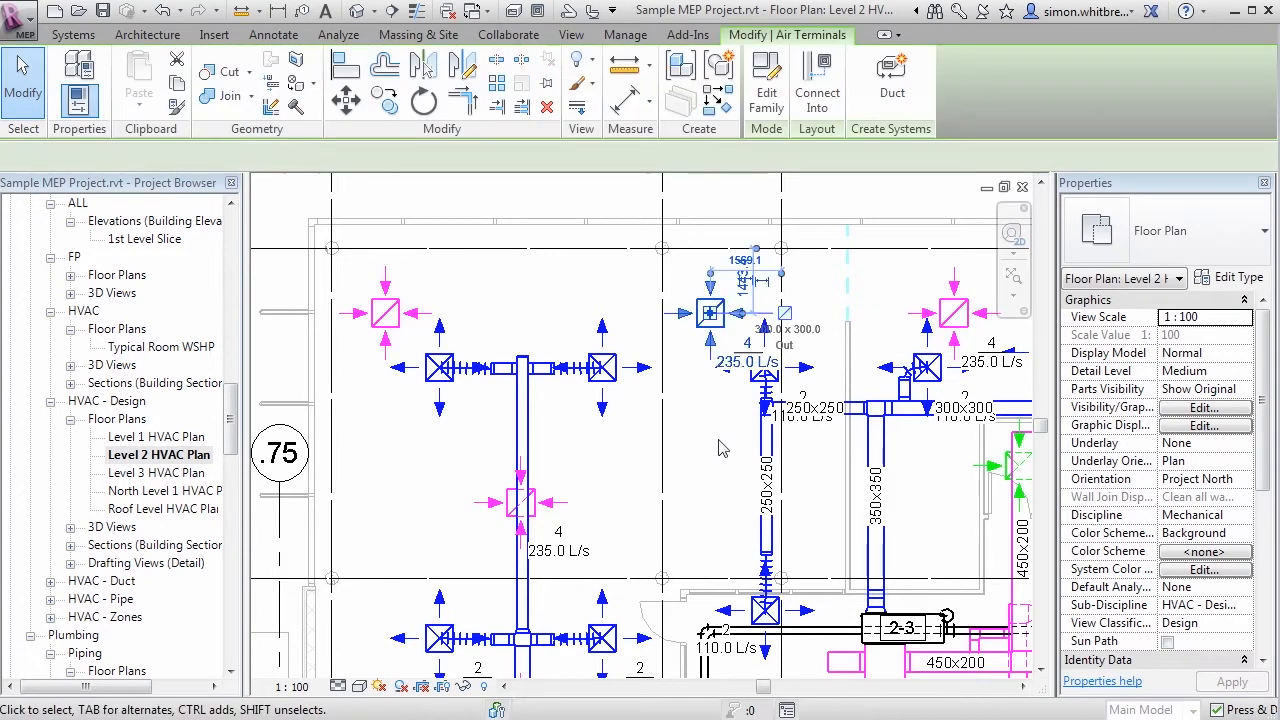
click(617, 278)
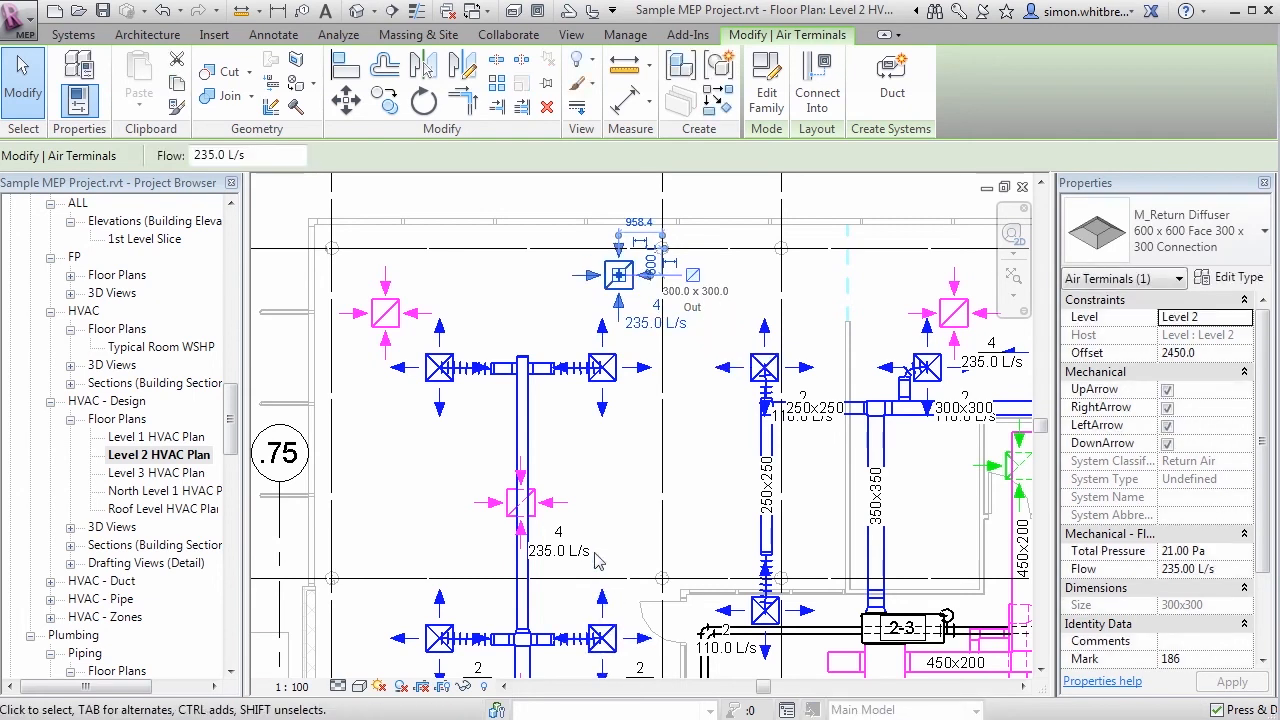
mouse_move(385, 320)
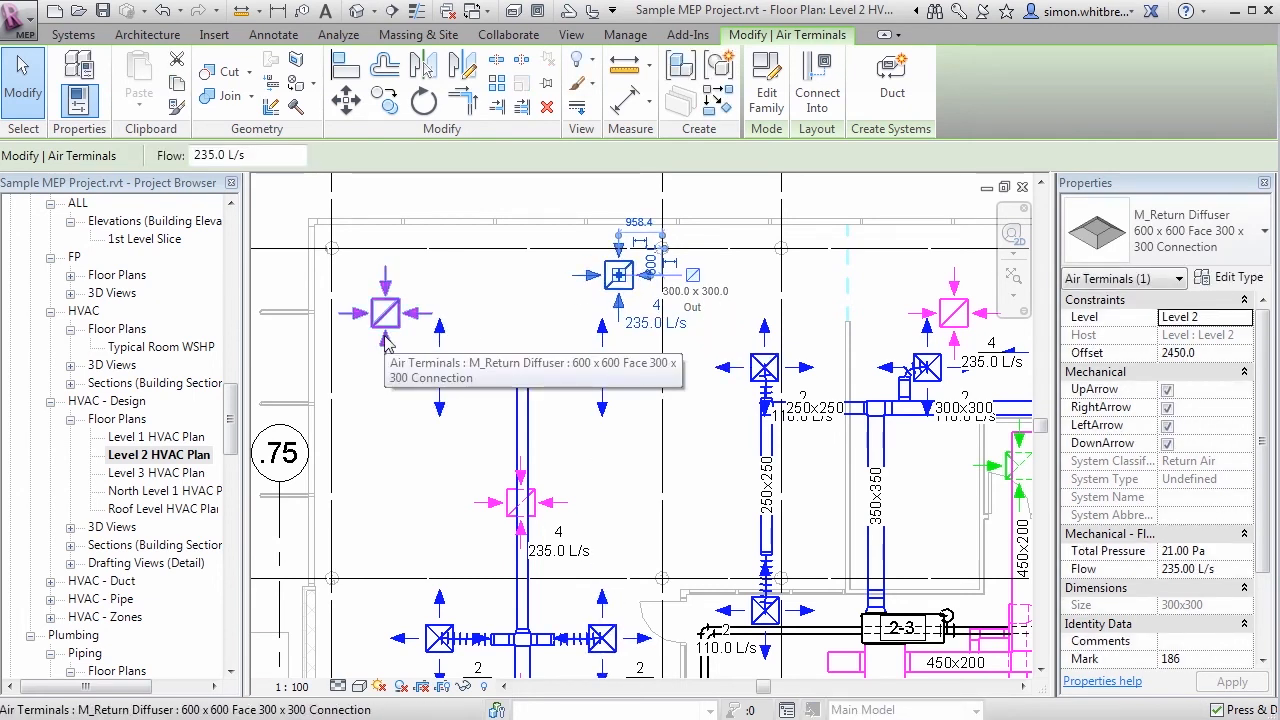
mouse_move(538, 320)
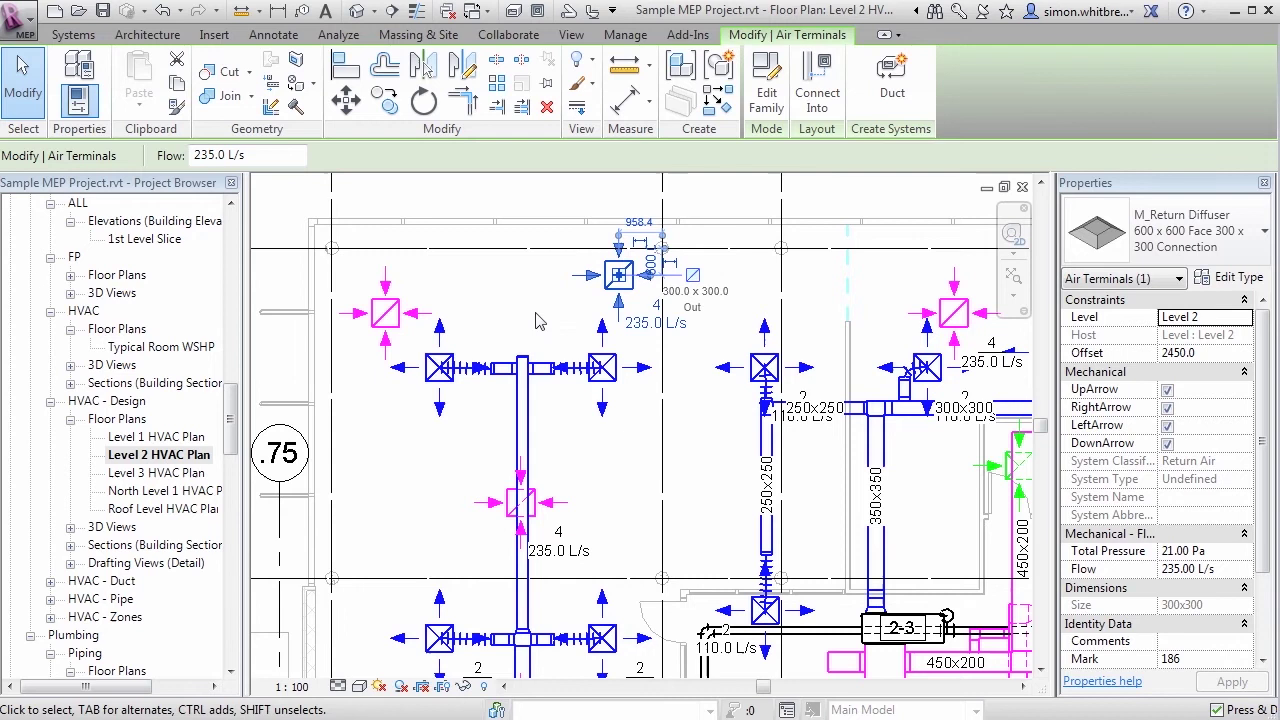
mouse_move(585, 277)
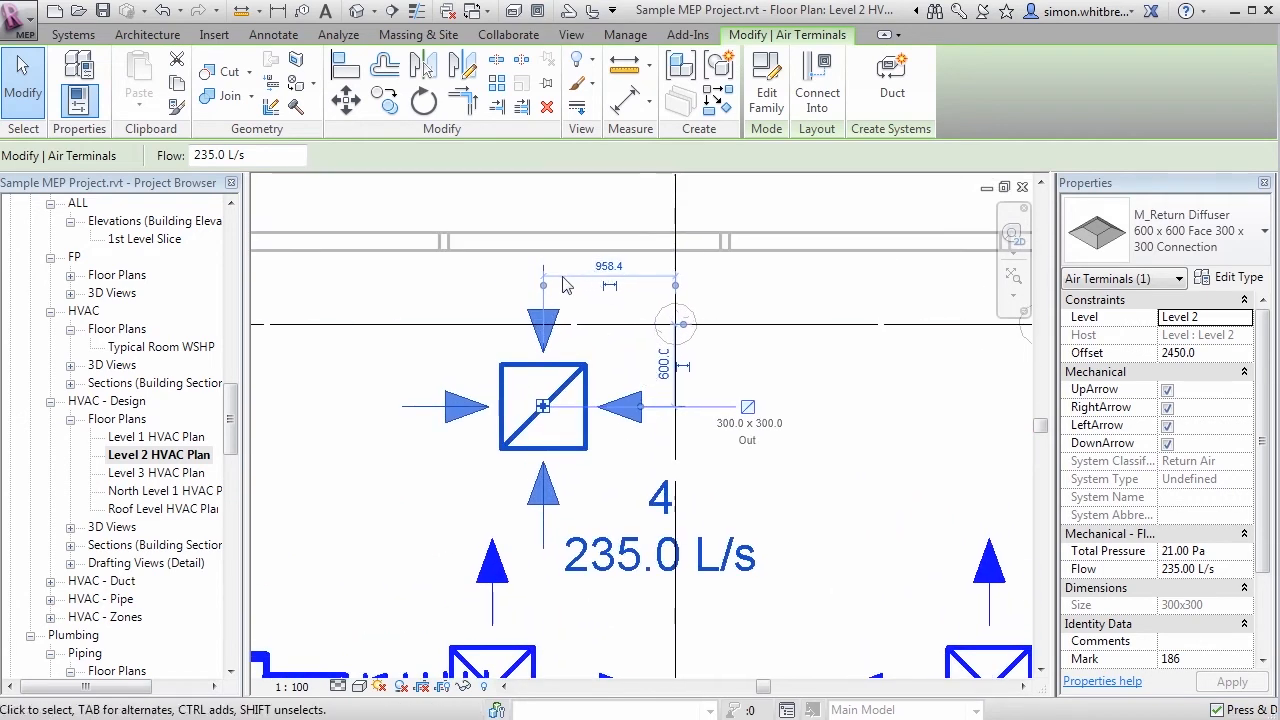
mouse_move(587, 335)
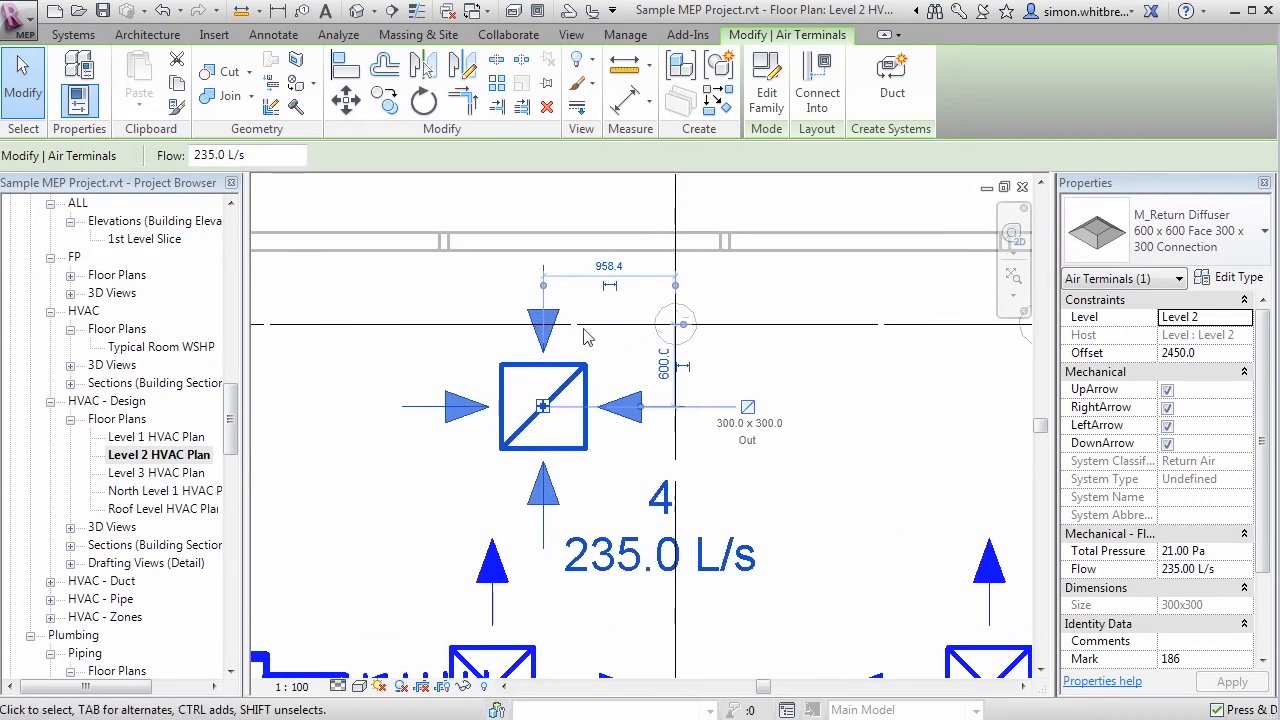
mouse_move(830, 379)
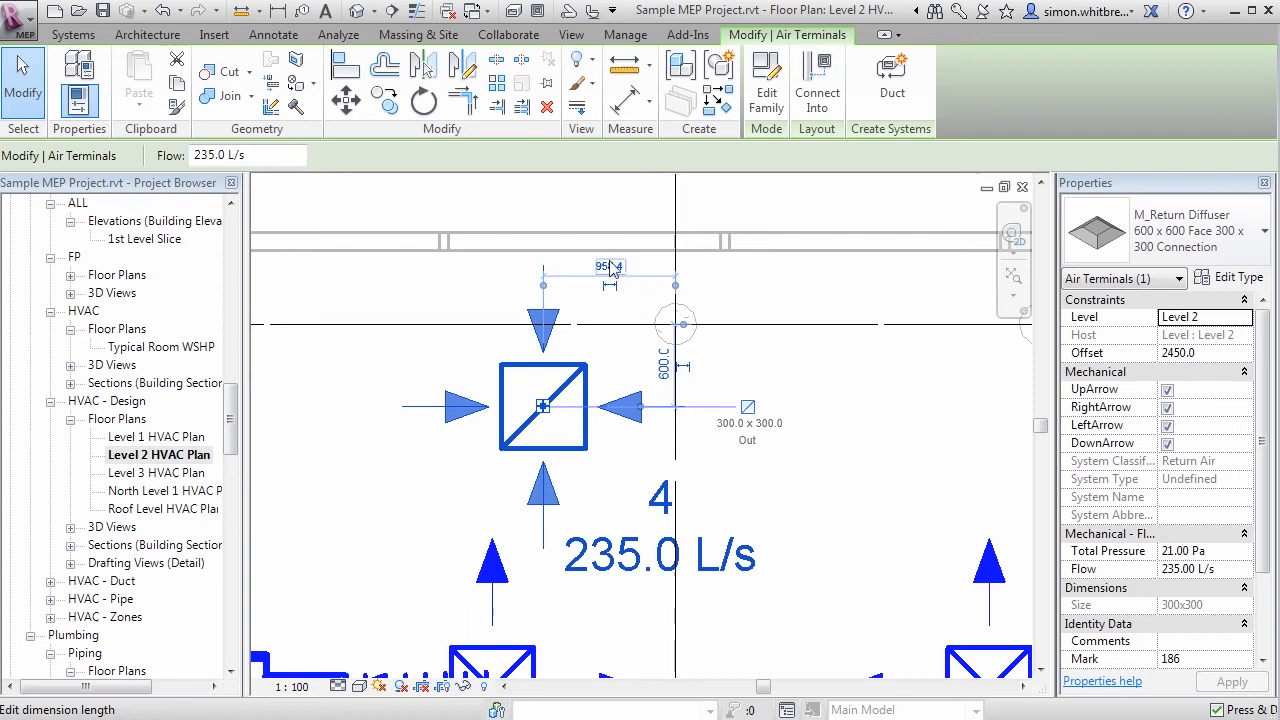
text(1200.0)
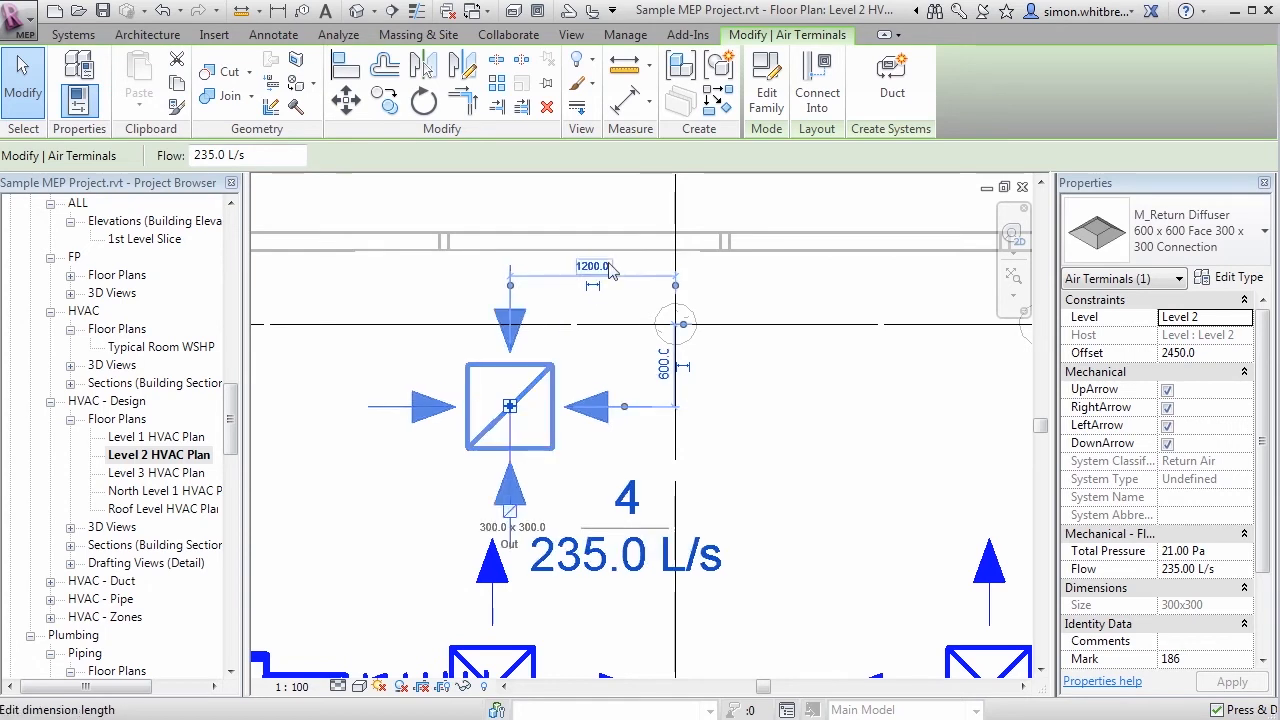
click(662, 365)
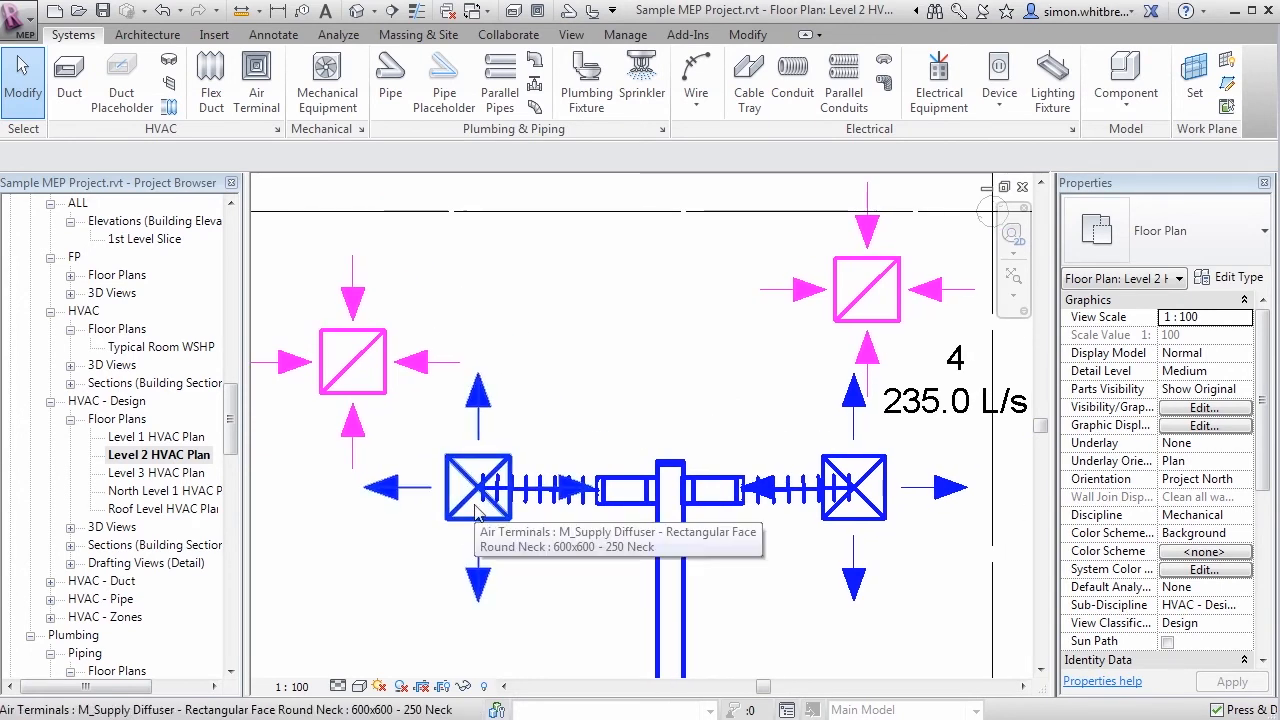
mouse_move(377, 620)
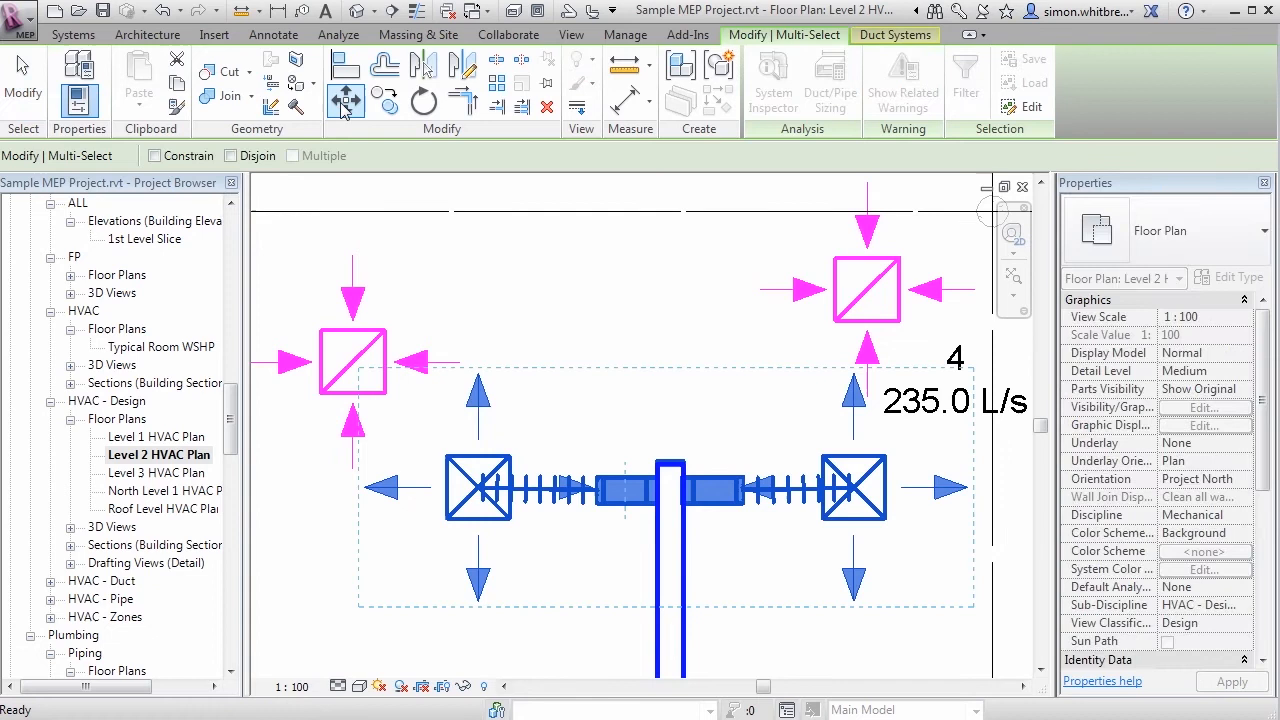
click(346, 101)
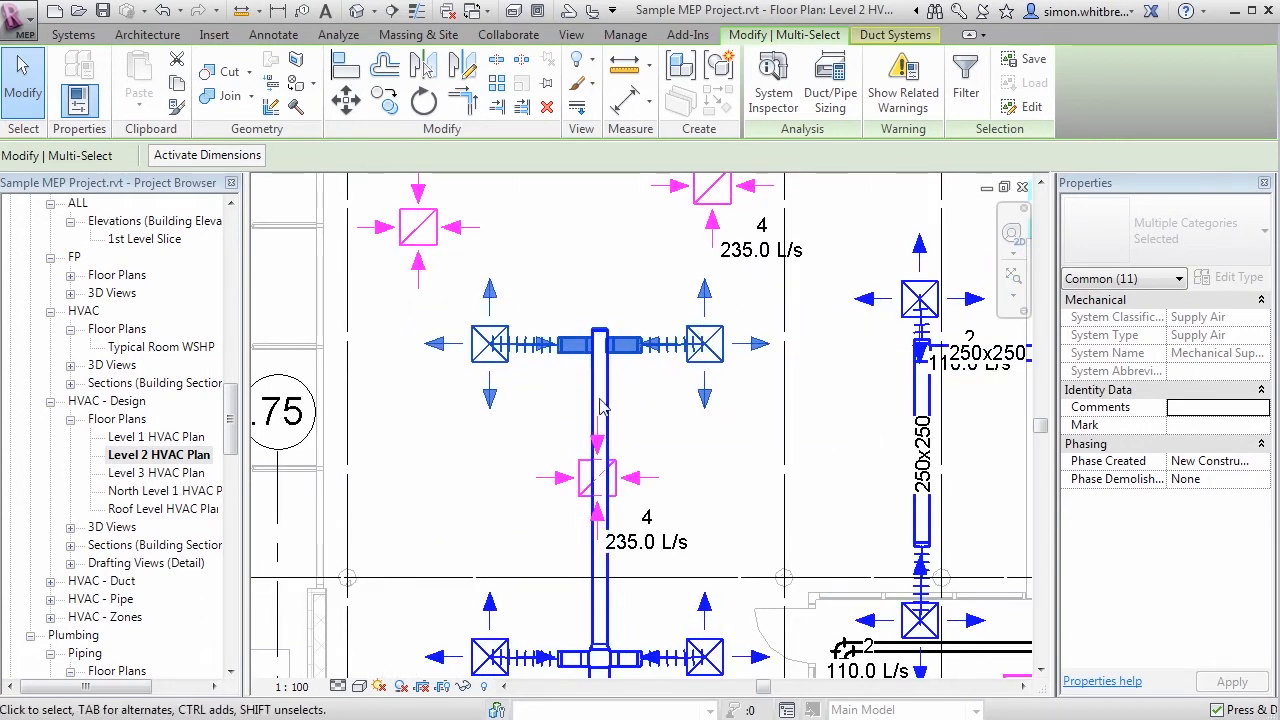
mouse_move(581, 607)
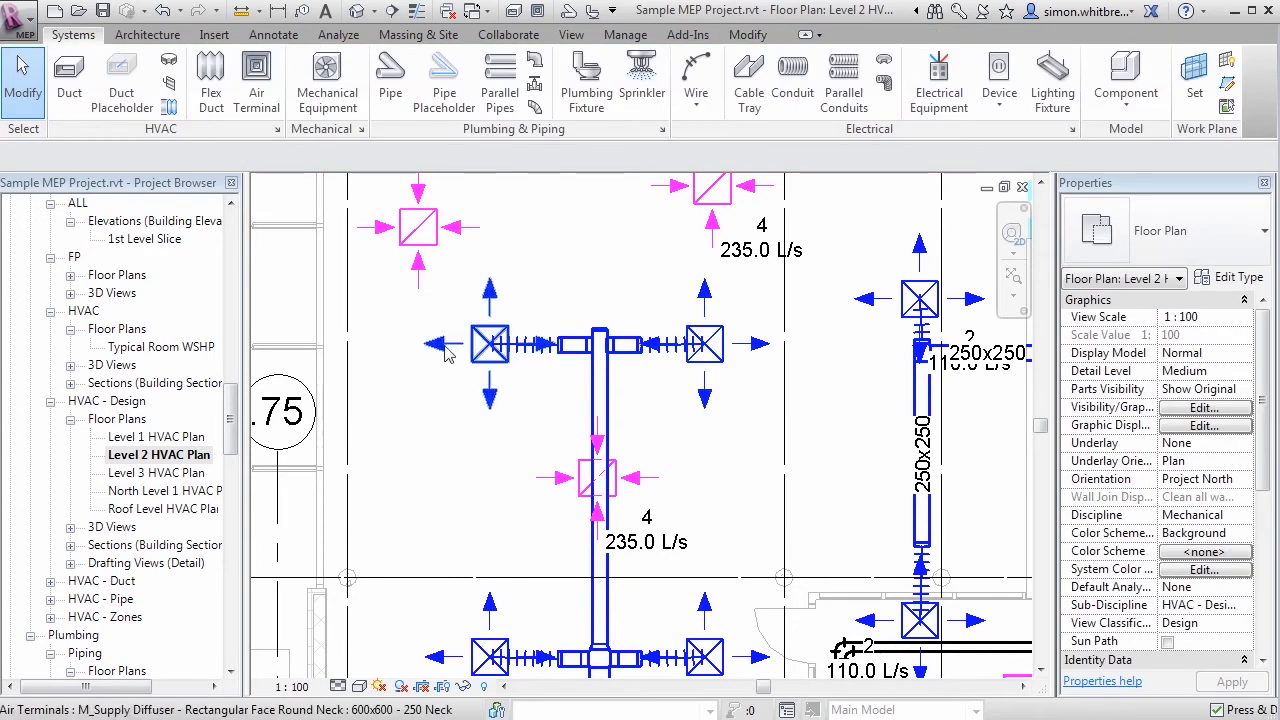
mouse_move(489, 345)
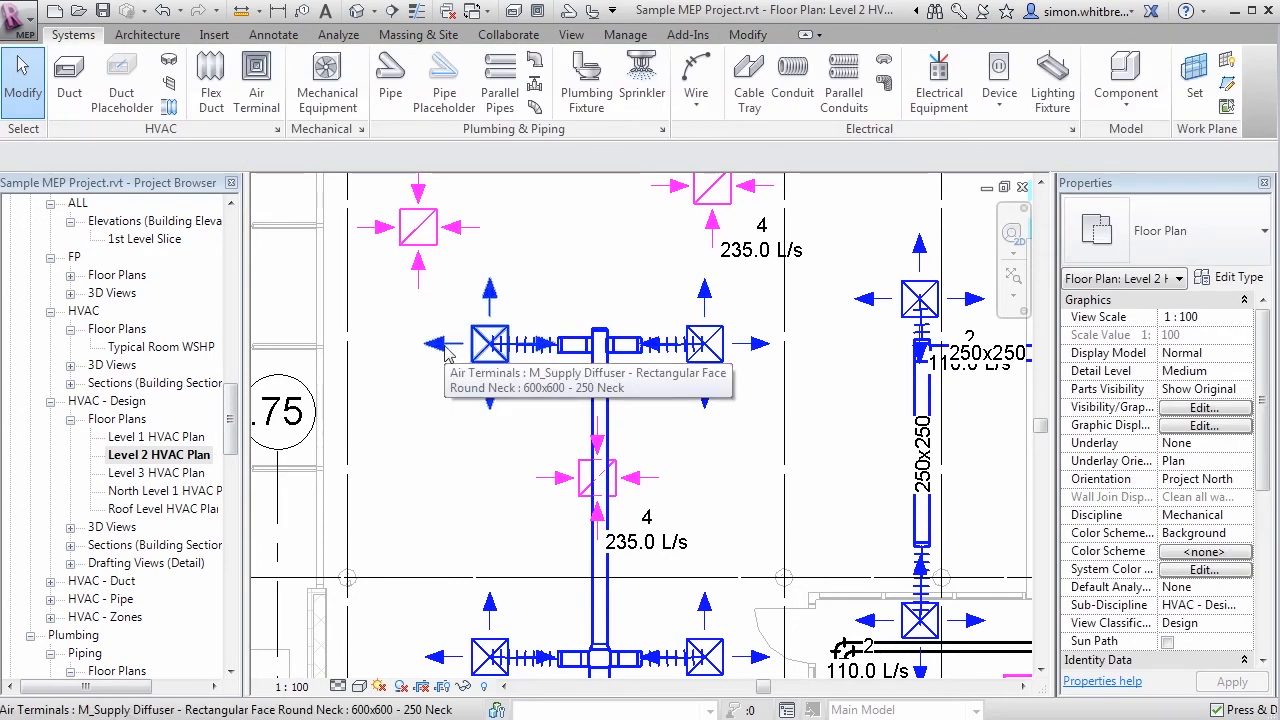
mouse_move(427, 396)
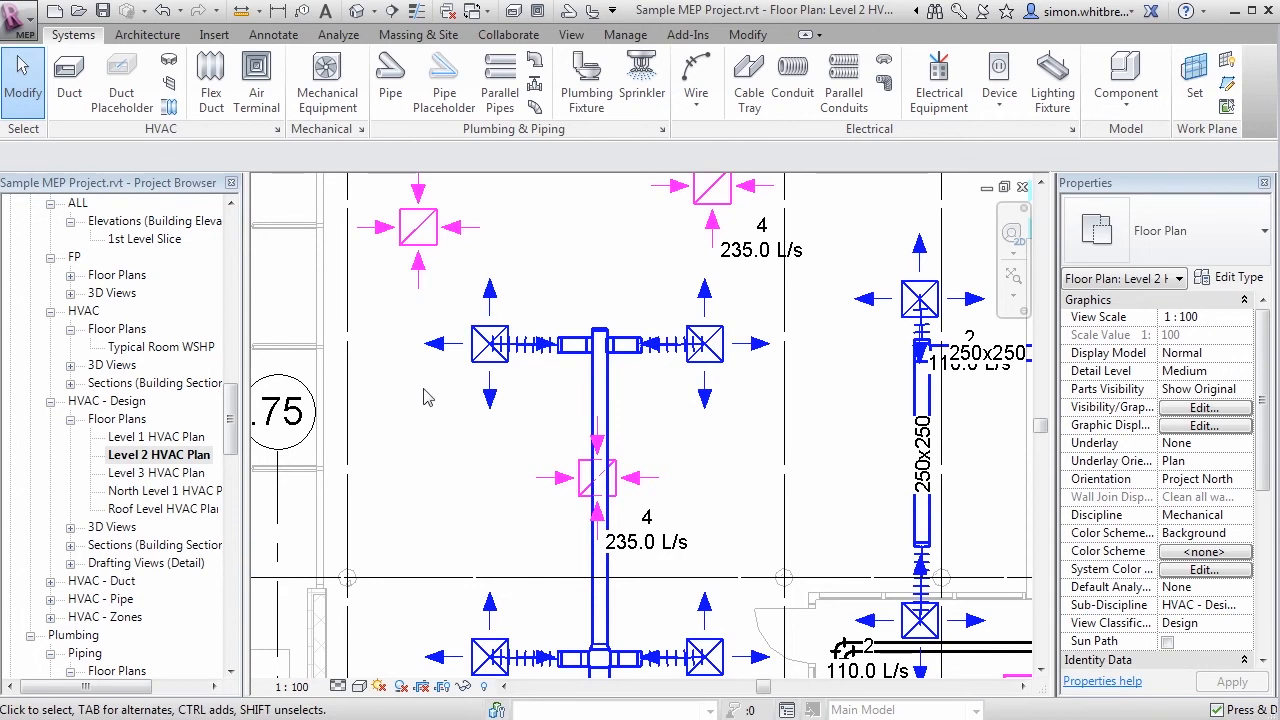
Step: Drag the supply diffuser left of the tee up and left, stretching its flex duct
click(488, 343)
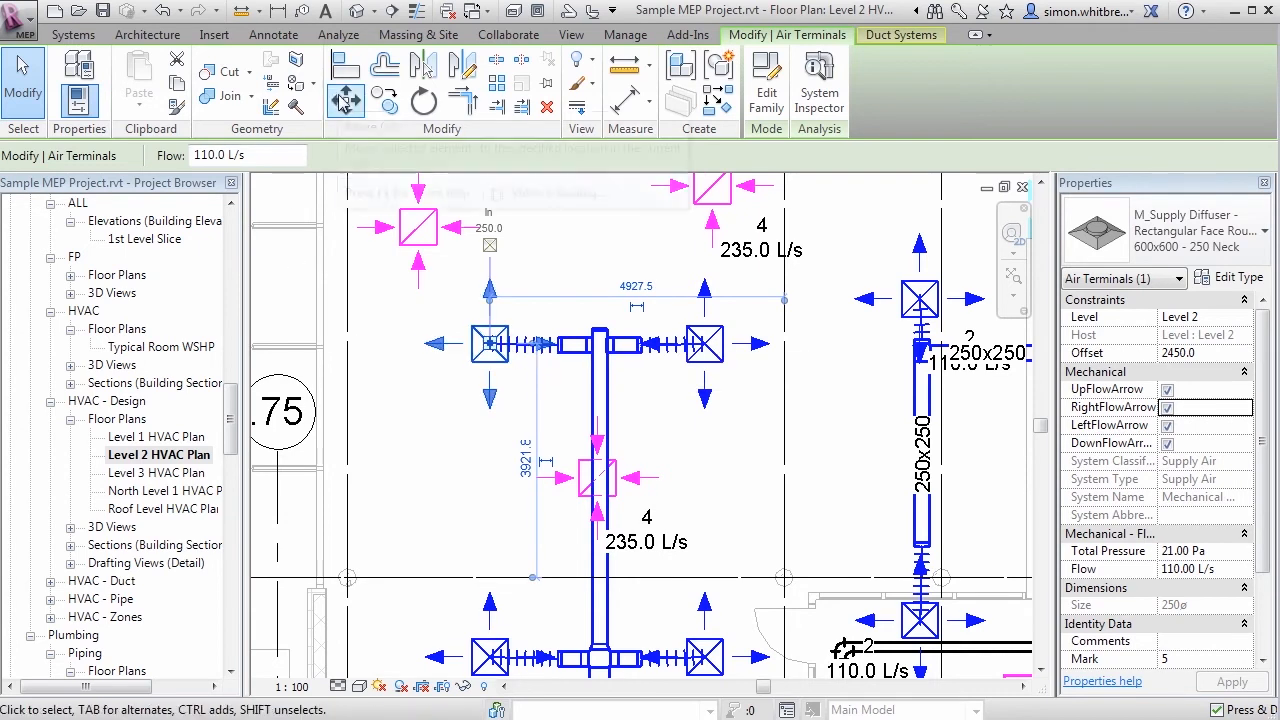
click(345, 100)
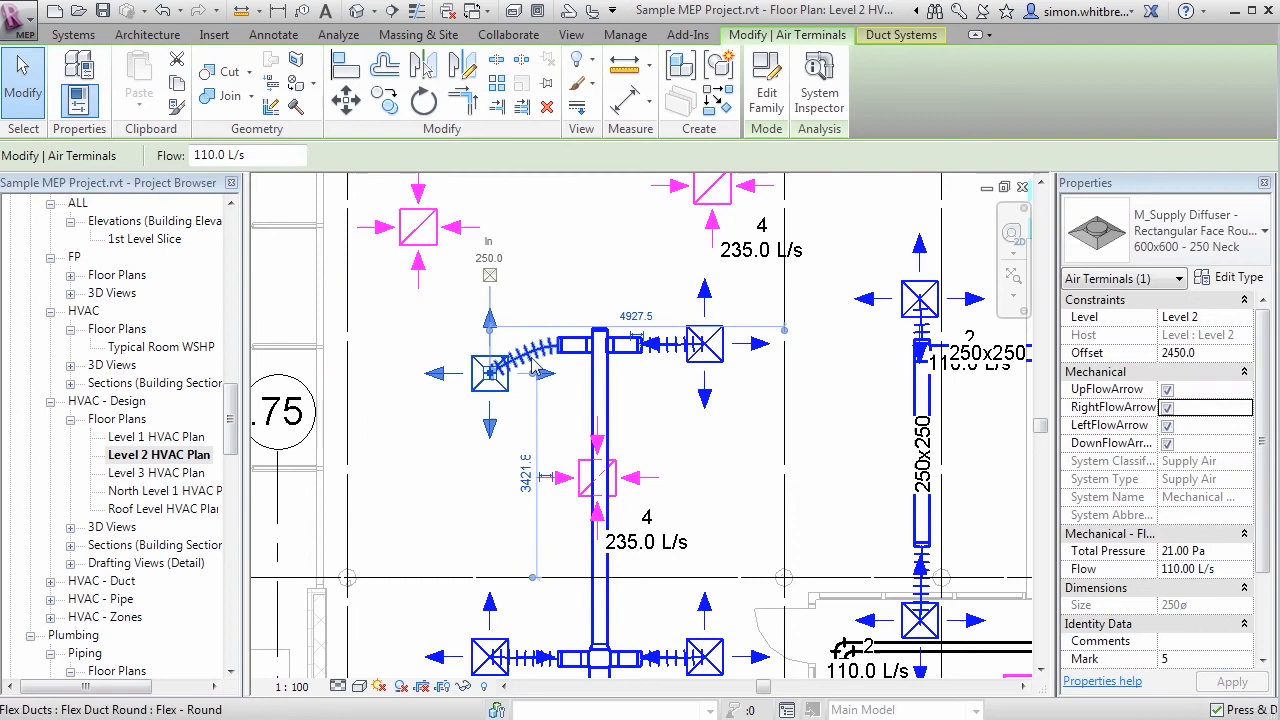
mouse_move(490, 373)
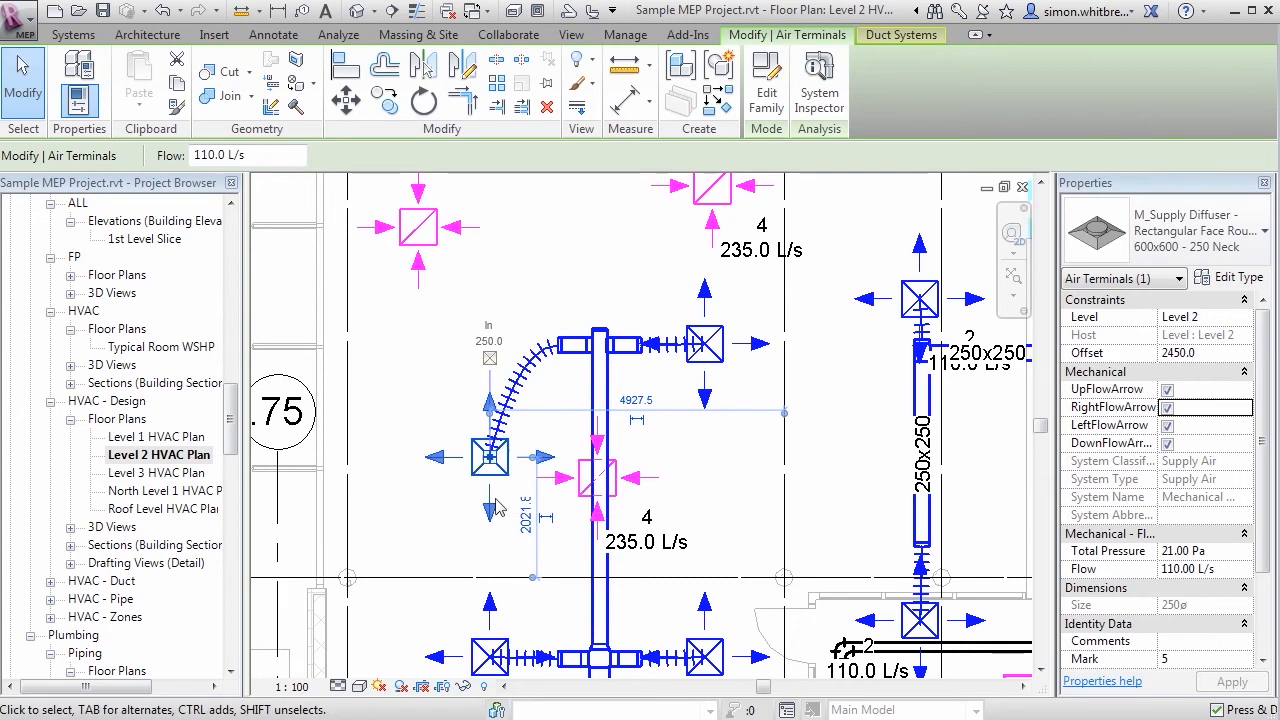
mouse_move(460, 500)
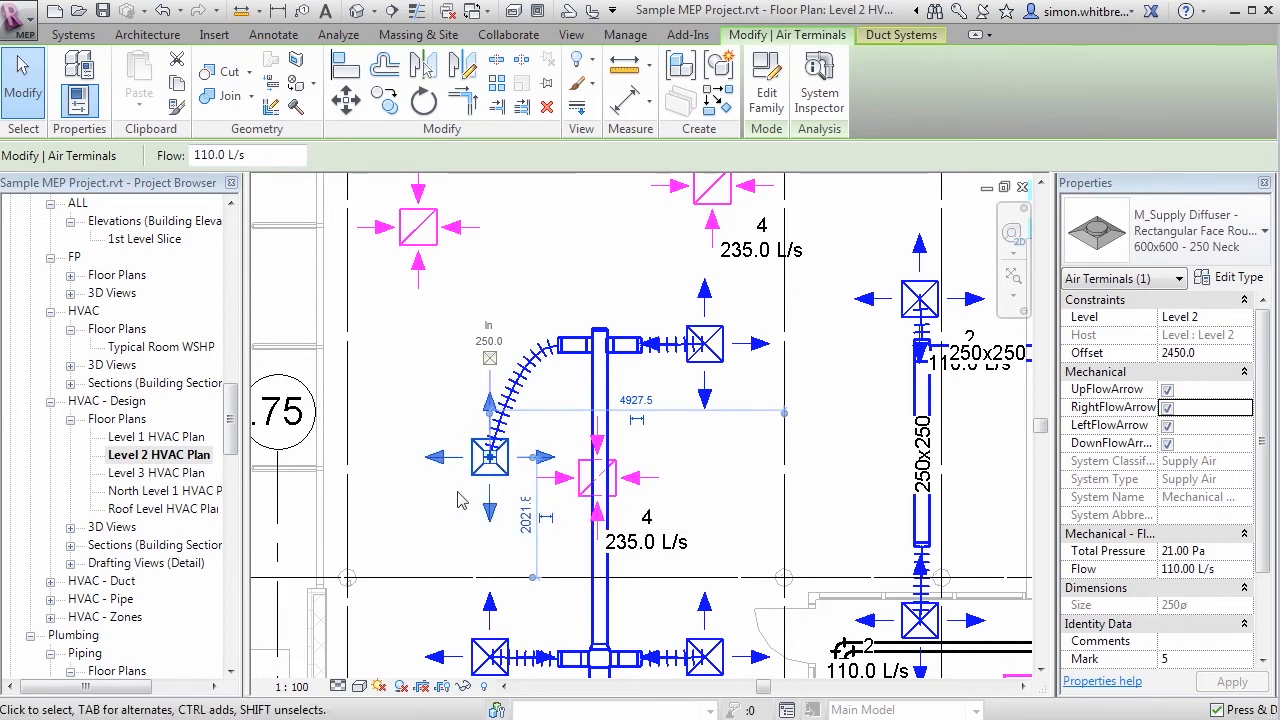
mouse_move(482, 489)
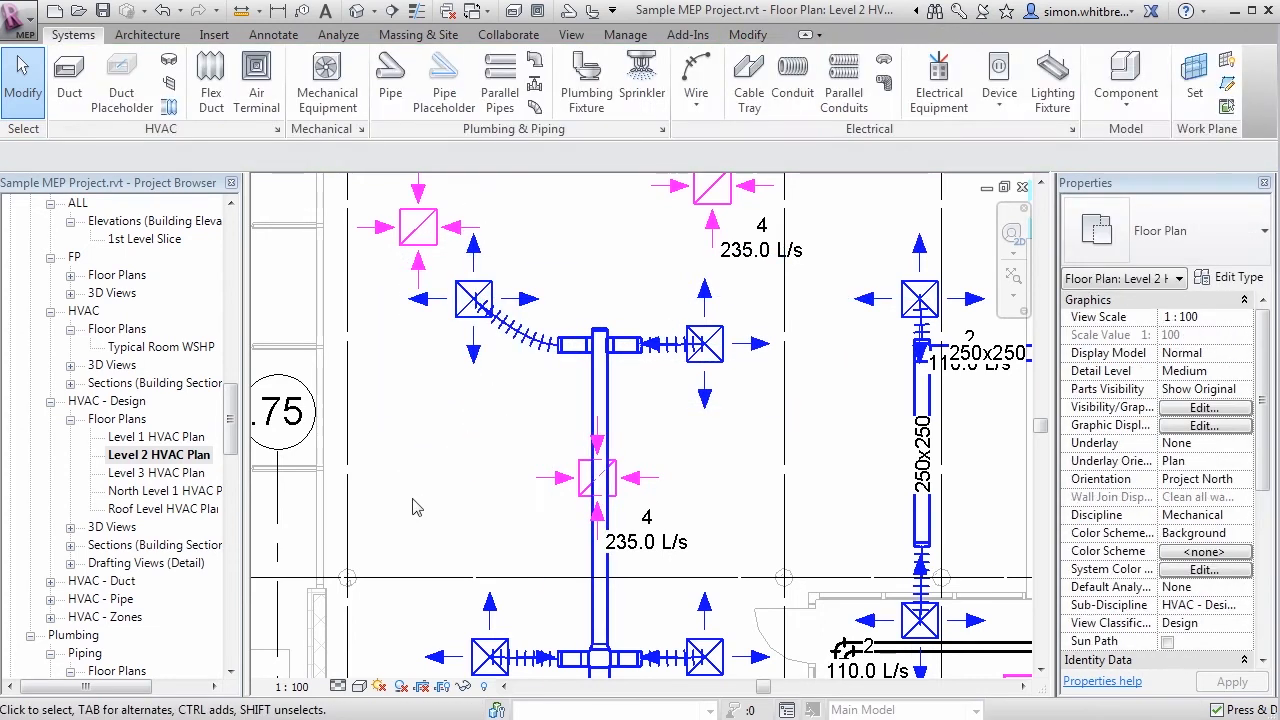
scroll(down, 3)
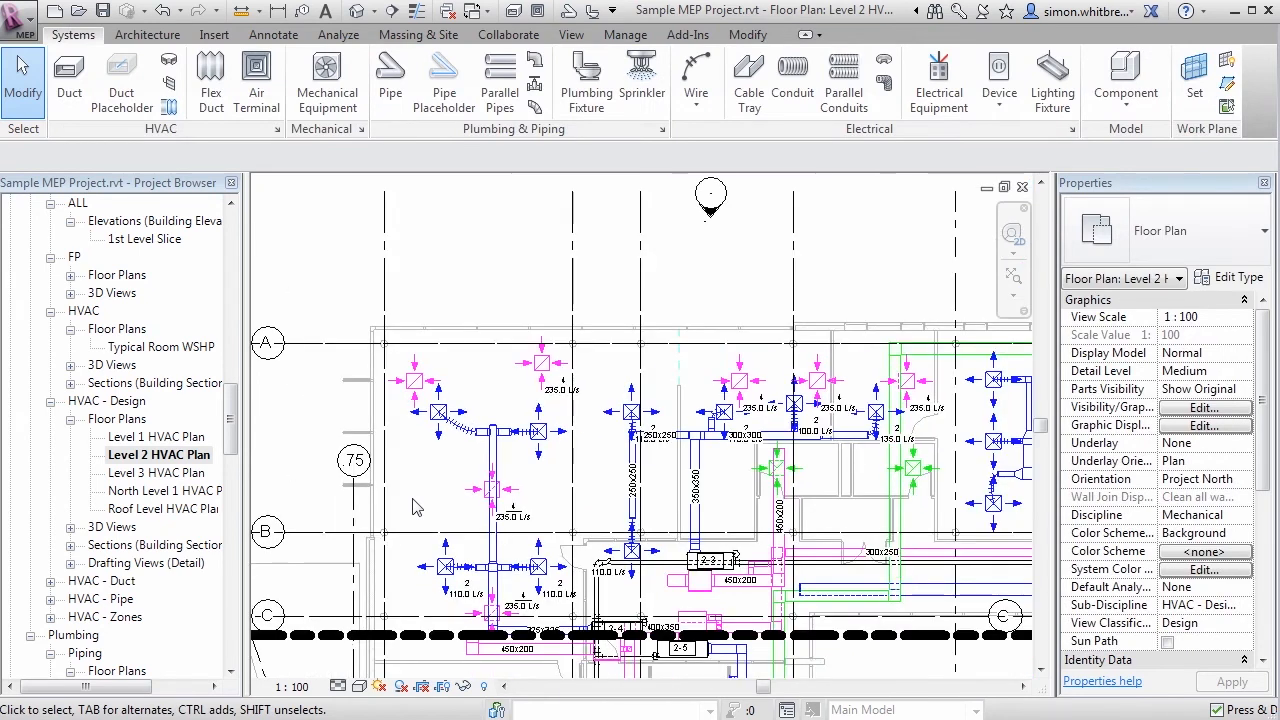
scroll(down, 3)
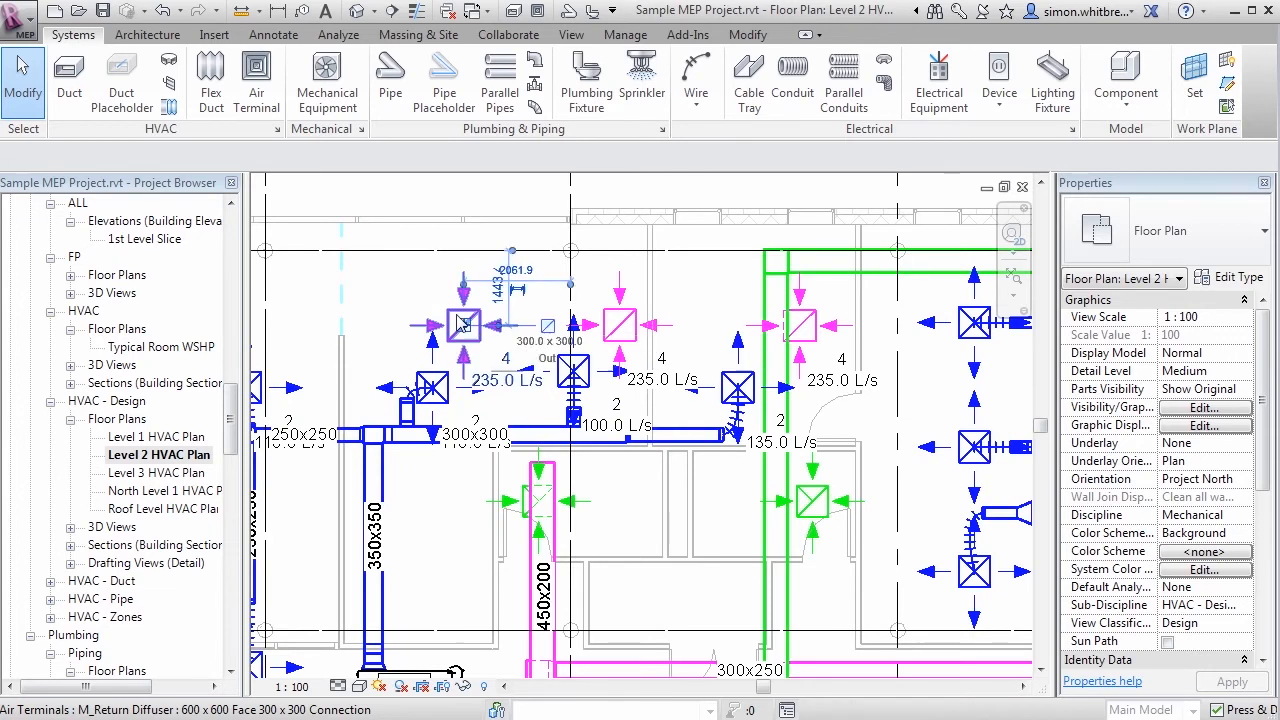
click(464, 325)
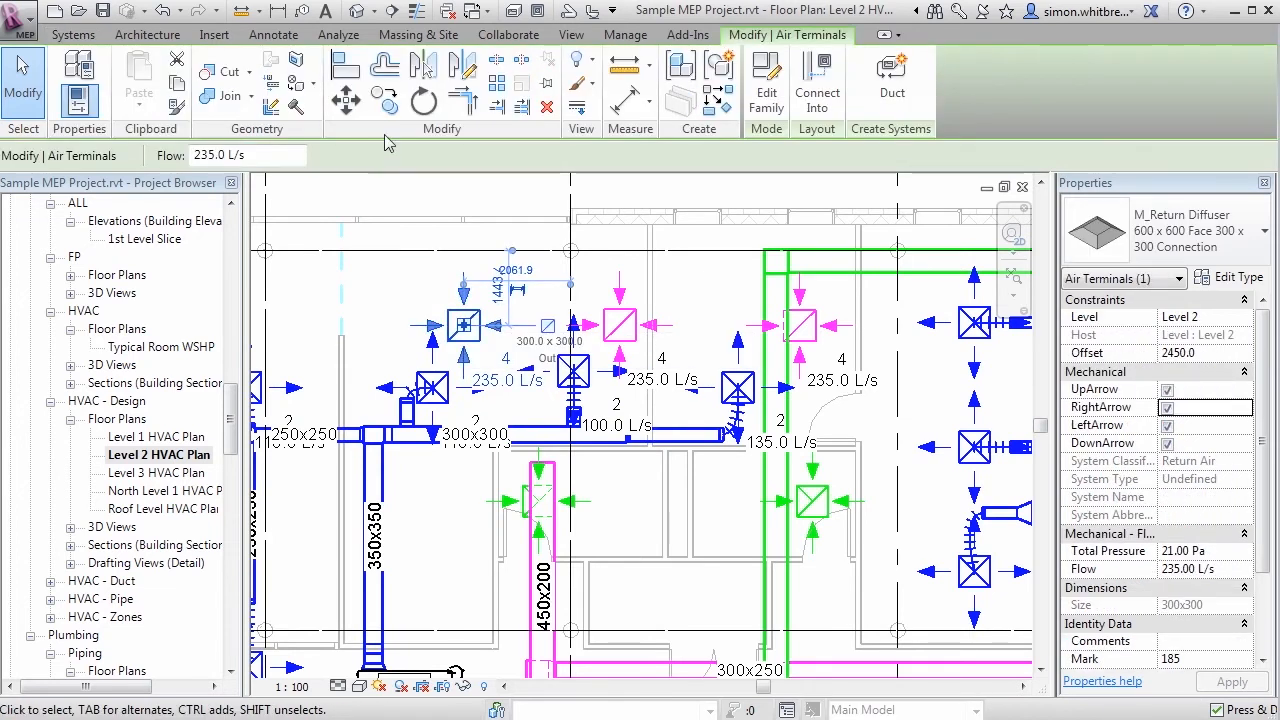
mouse_move(385, 103)
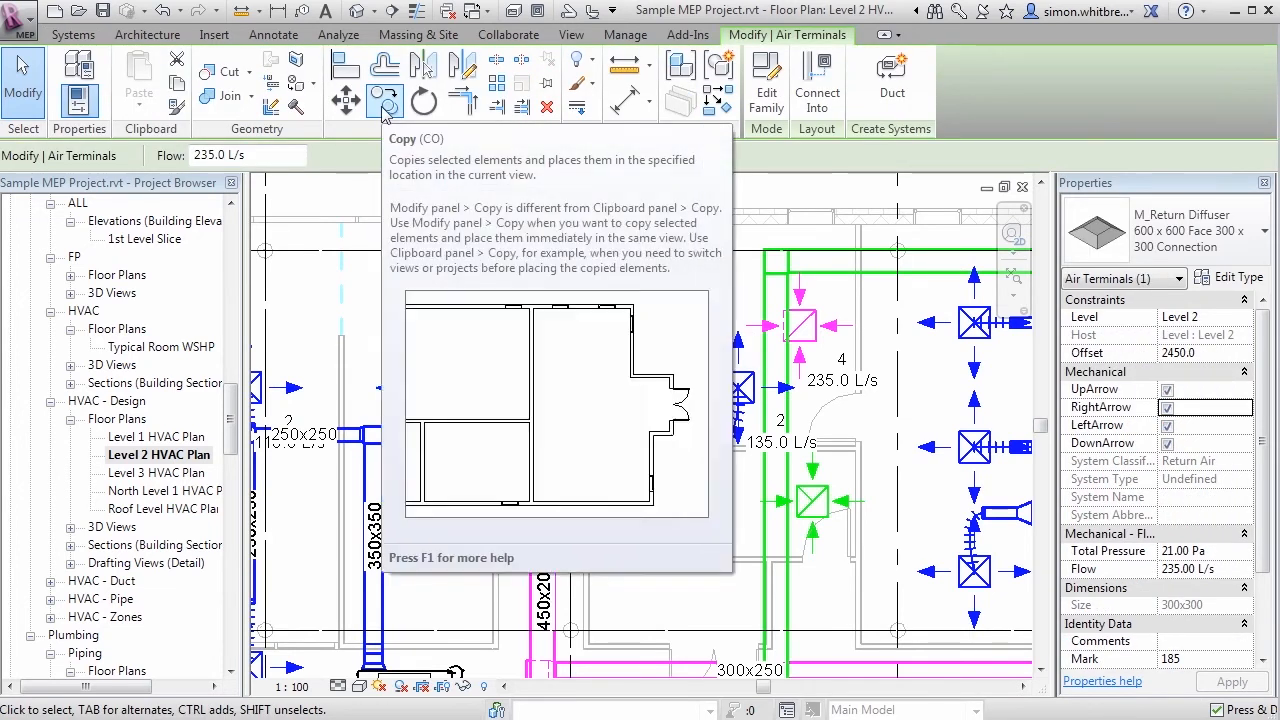
click(384, 100)
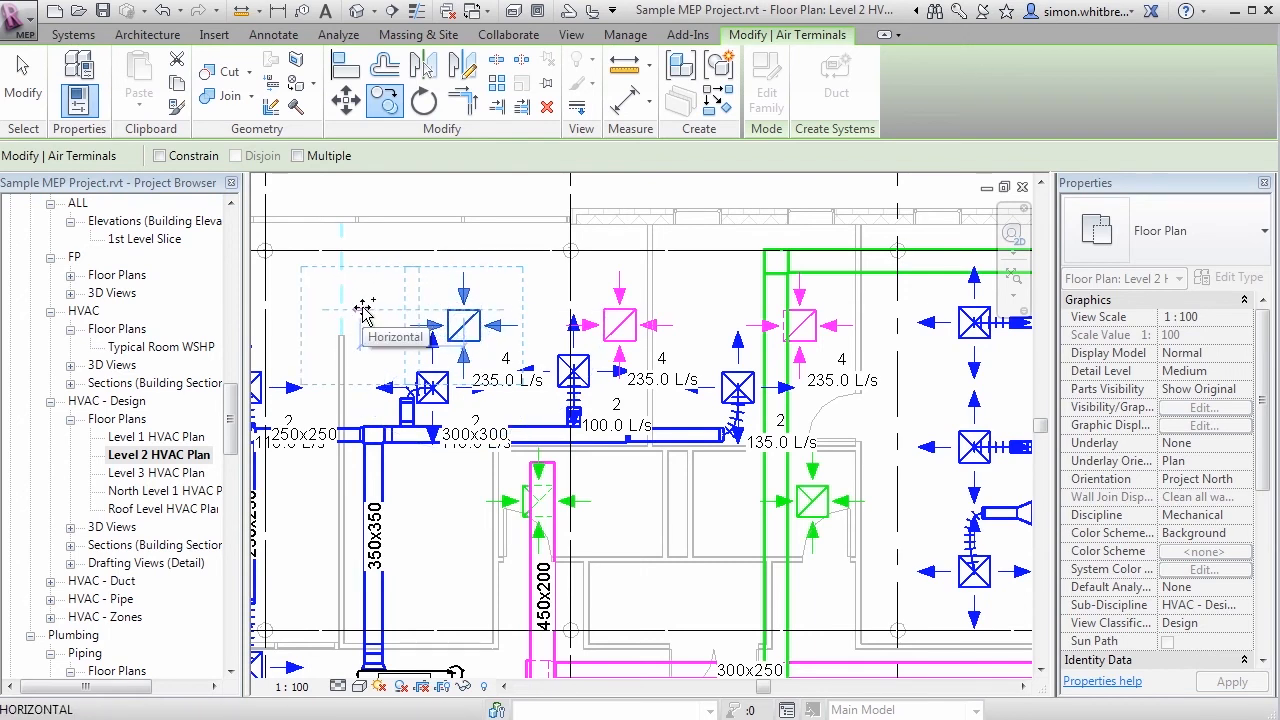
text(2000)
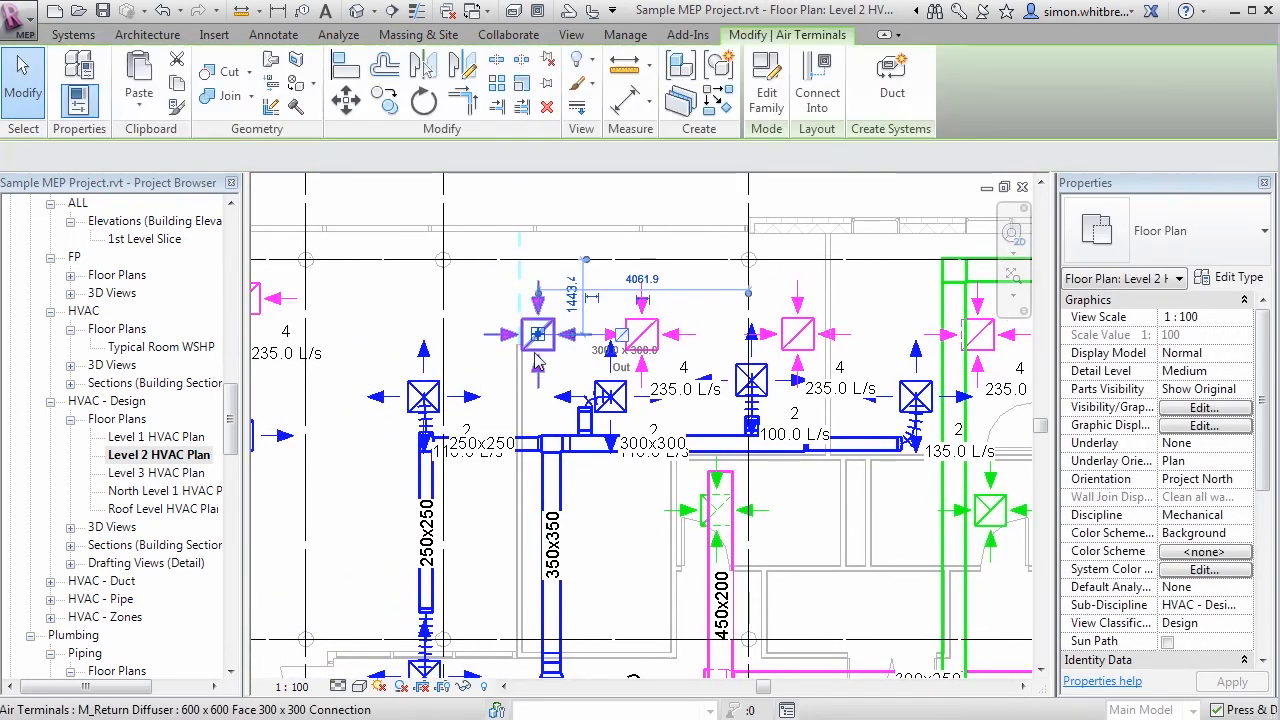
Step: Begin another copy of the return air diffuser
click(535, 334)
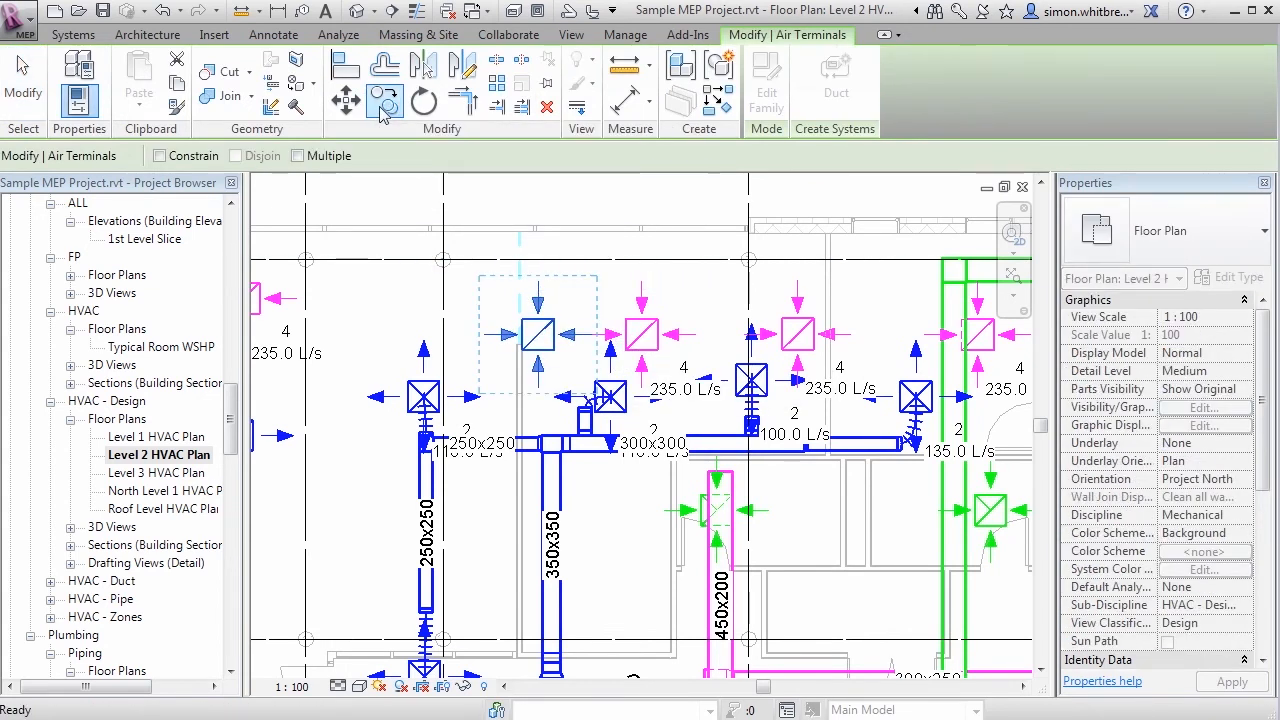
mouse_move(160, 155)
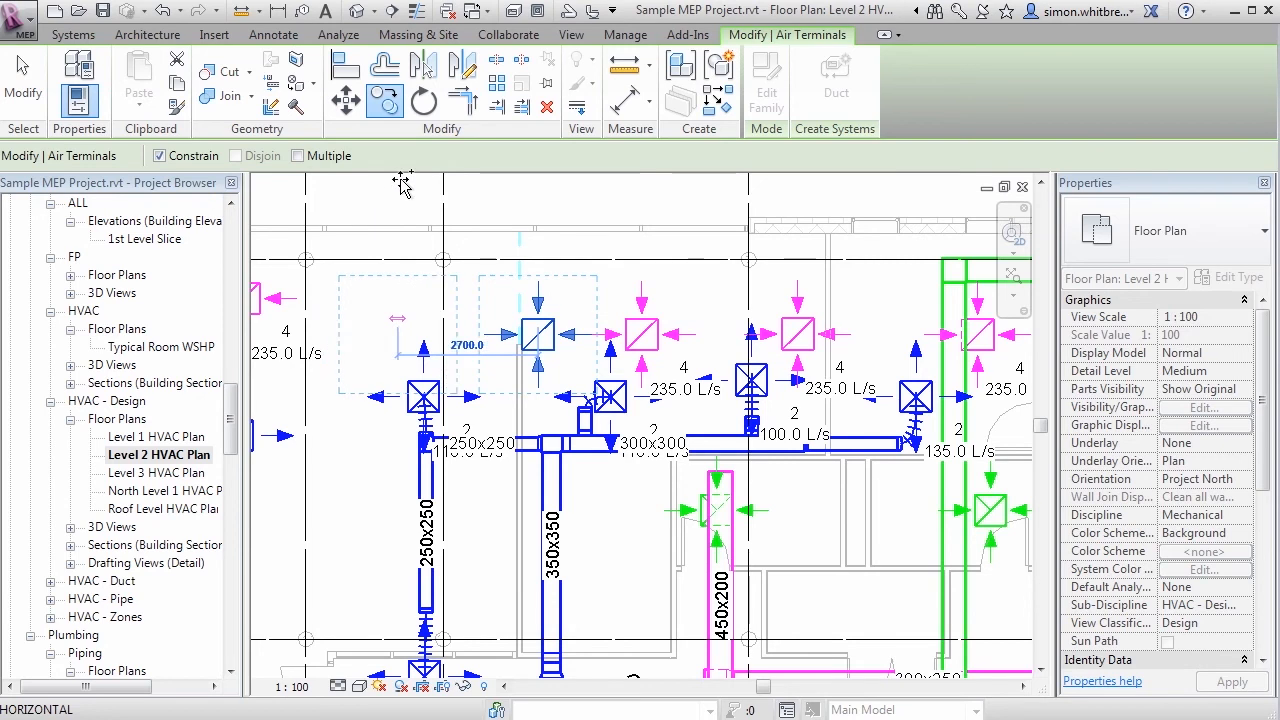
mouse_move(375, 320)
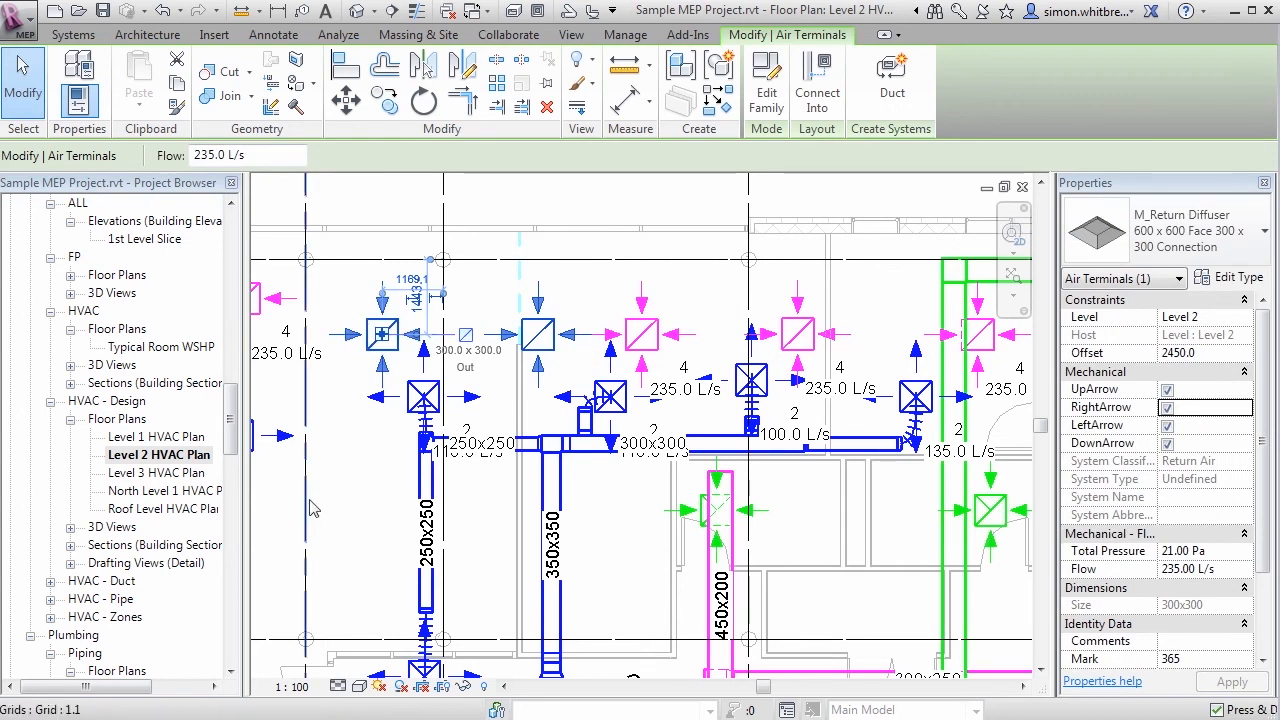
mouse_move(392, 430)
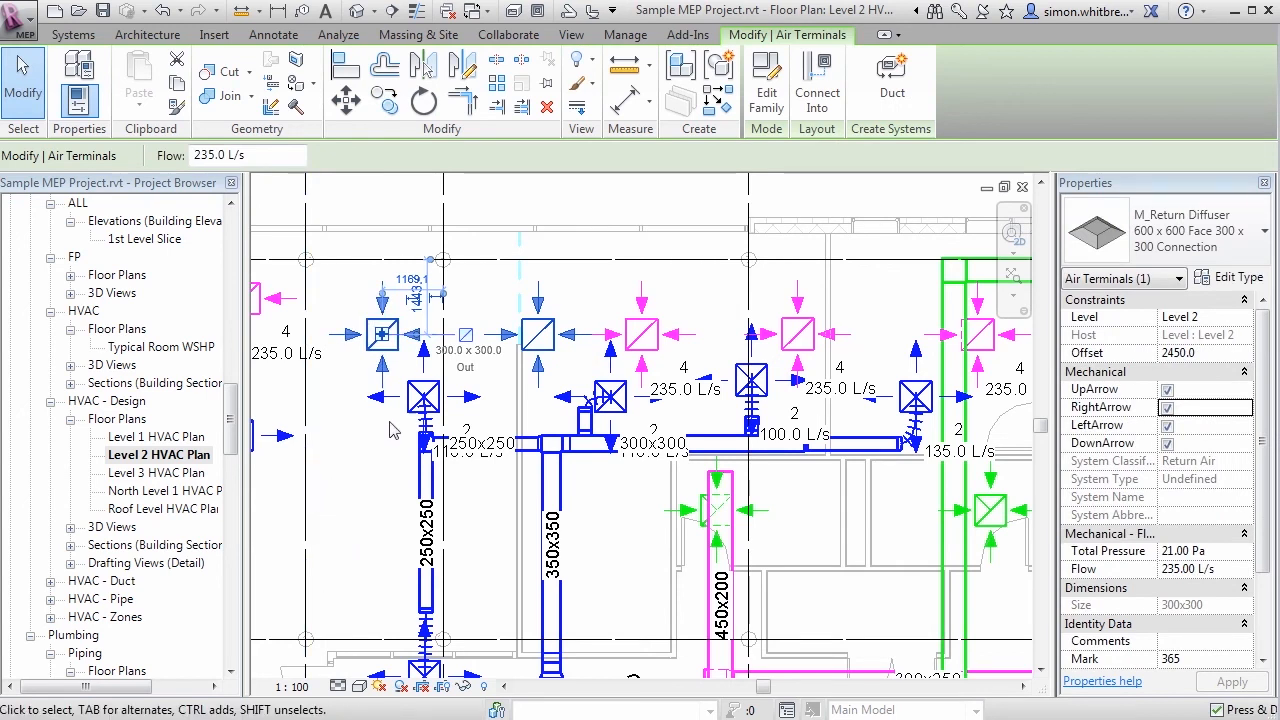
mouse_move(622, 506)
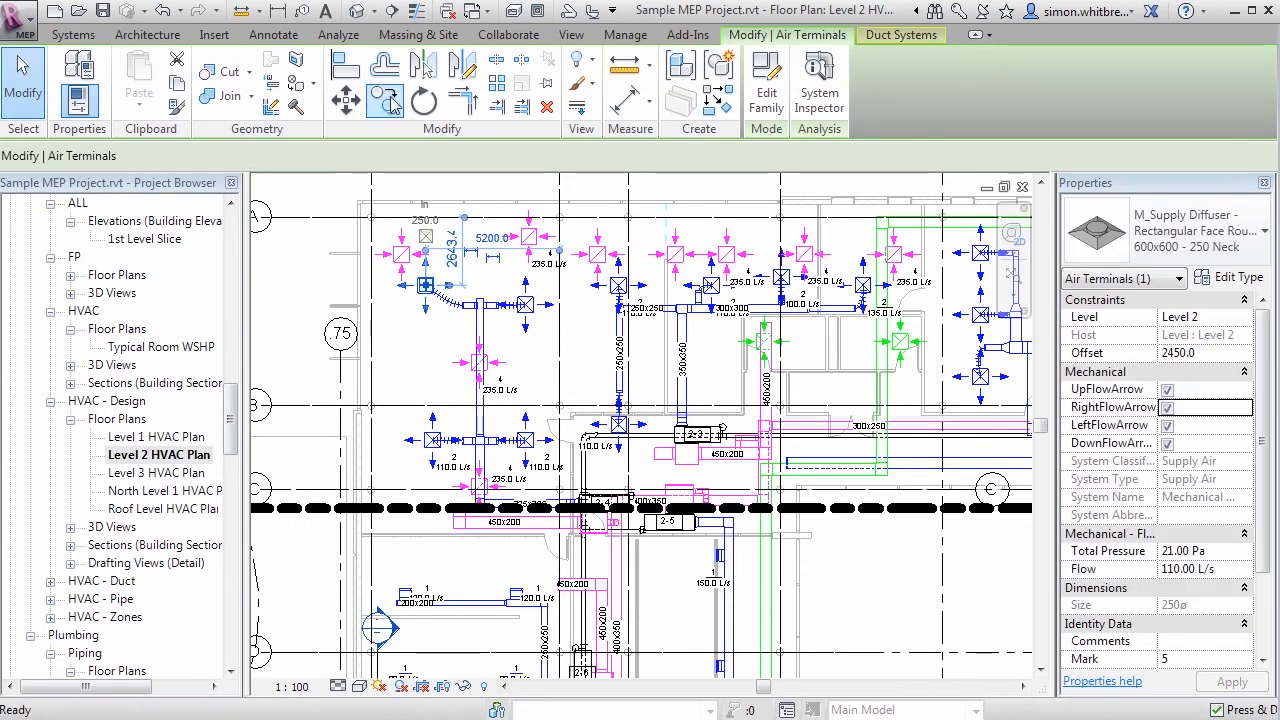
Step: Copy the upper-left supply diffuser below the original, entering 3000 and 30 as distances
click(345, 99)
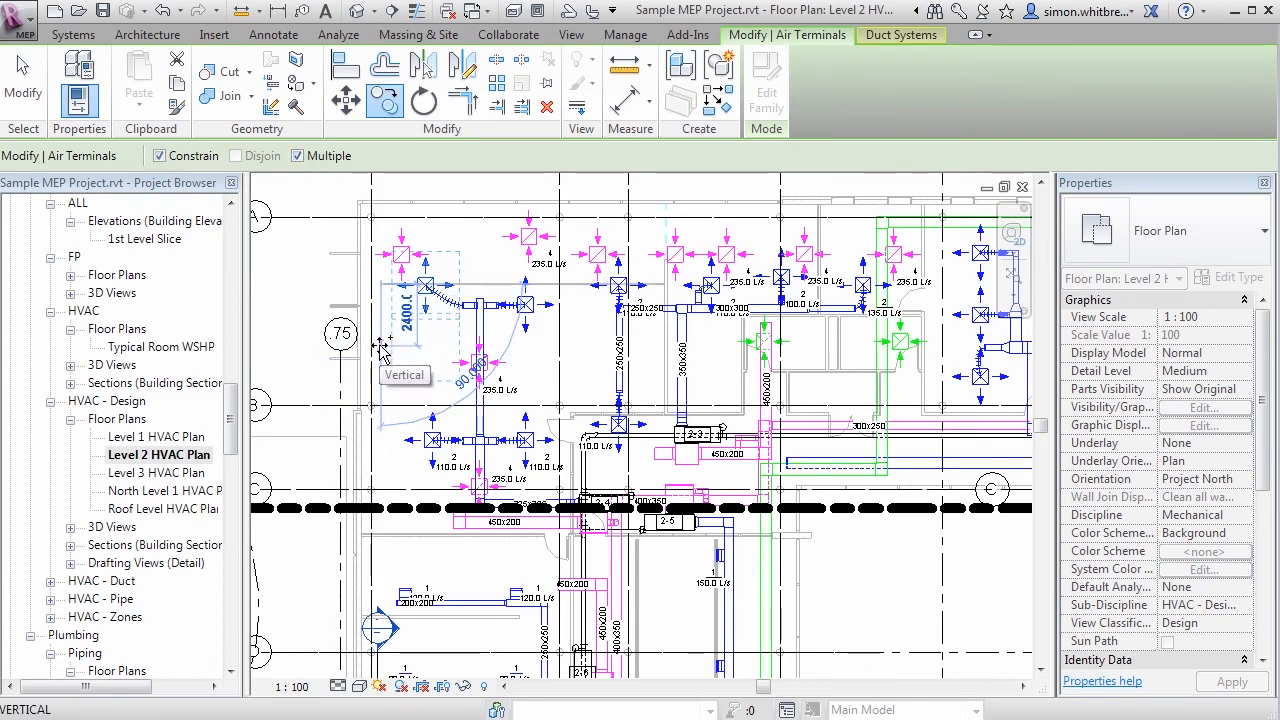
text(3000)
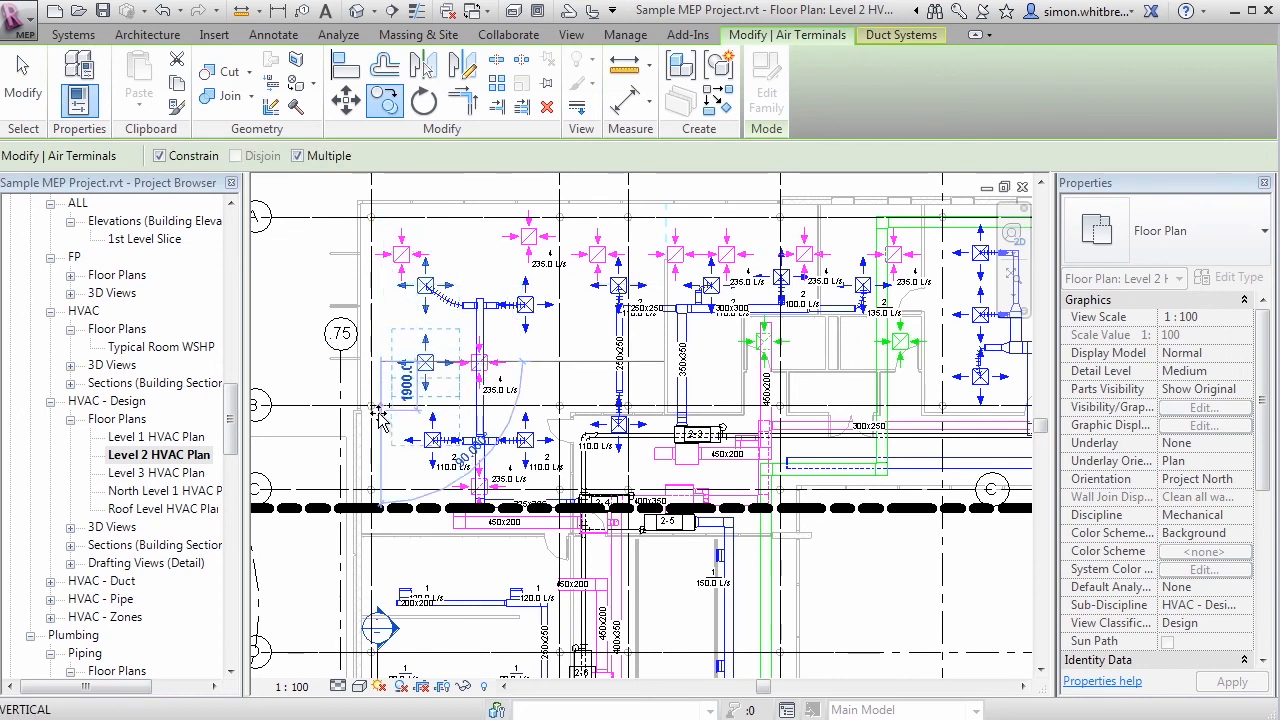
text(30)
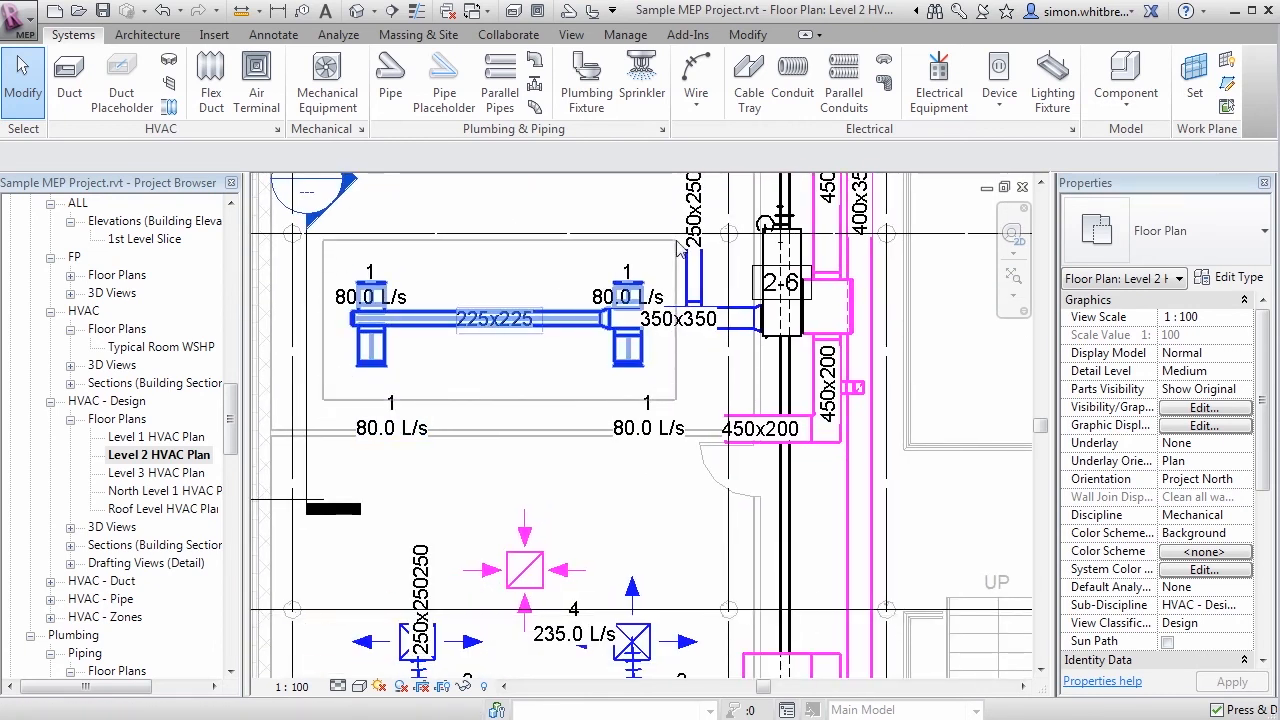
Step: Select the 225x225 duct with its two 80 L/s terminals and start copying them
click(498, 318)
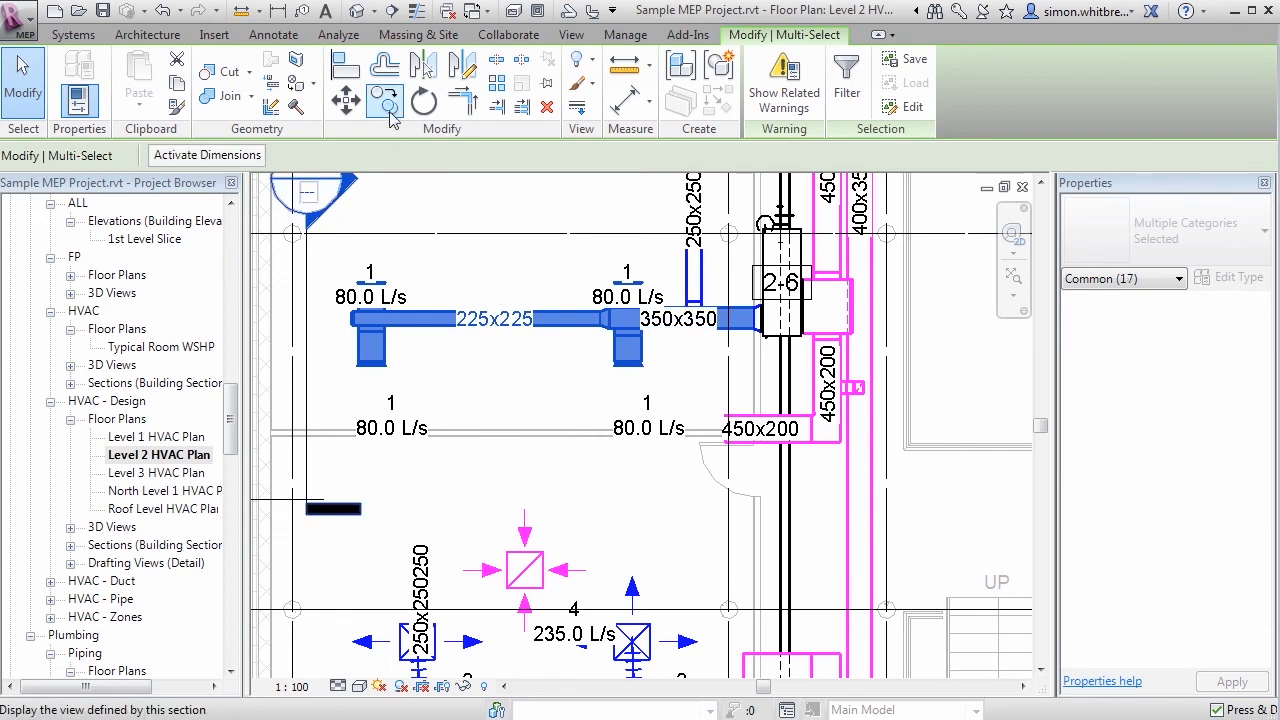
click(379, 99)
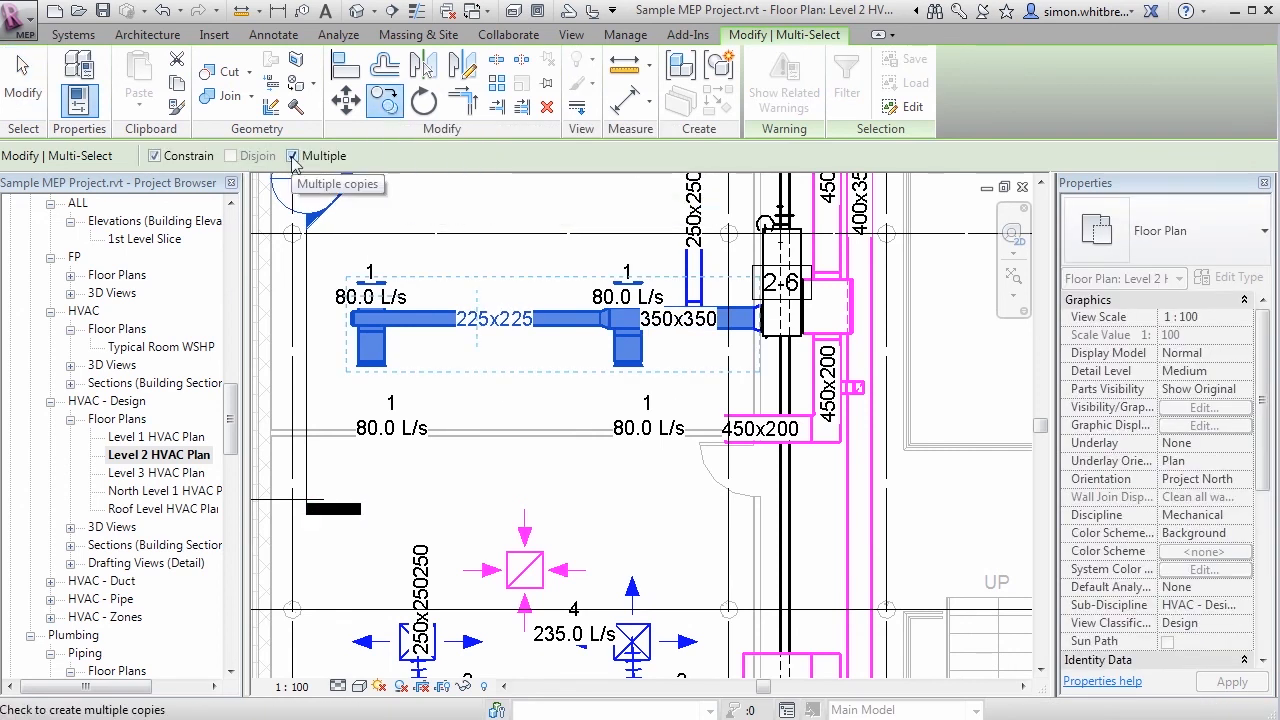